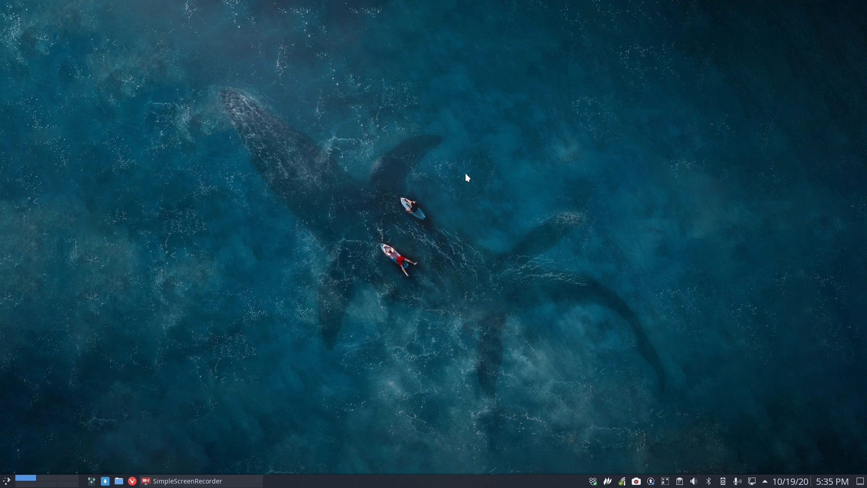
# Open the applications menu and dismiss it without launching anything.
pyautogui.click(7, 480)
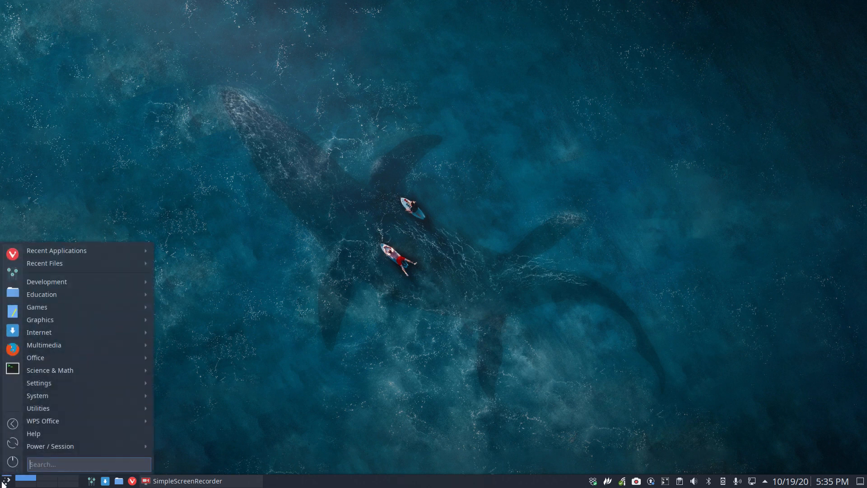
pyautogui.click(256, 340)
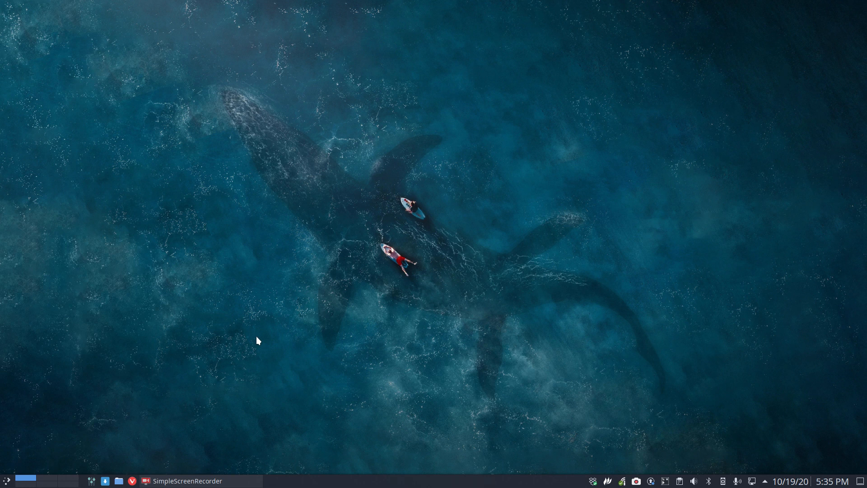
pyautogui.moveTo(608, 329)
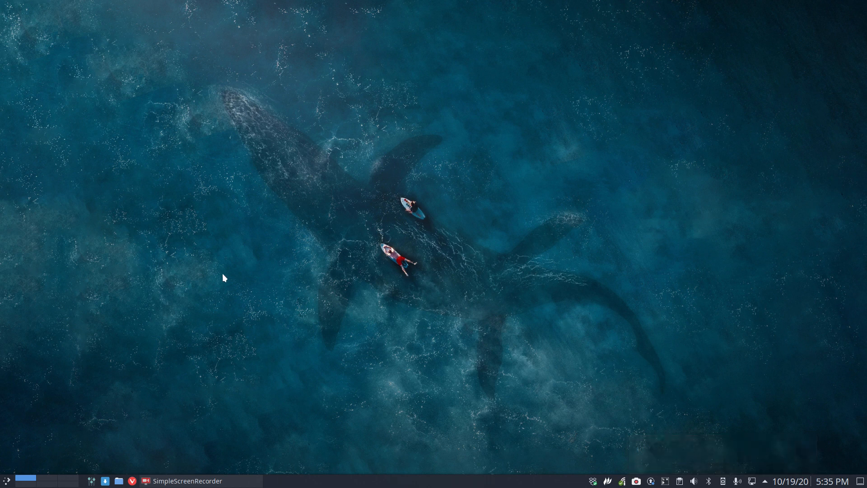
pyautogui.moveTo(217, 278)
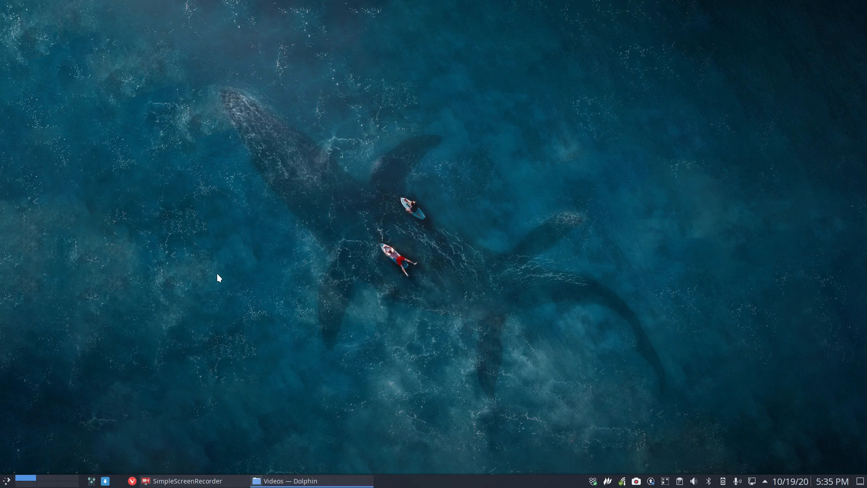
# Browse to DATA › arcolinux-nemesis › AUR in Icons view and select install-scrcpy-v1.sh.
pyautogui.click(287, 480)
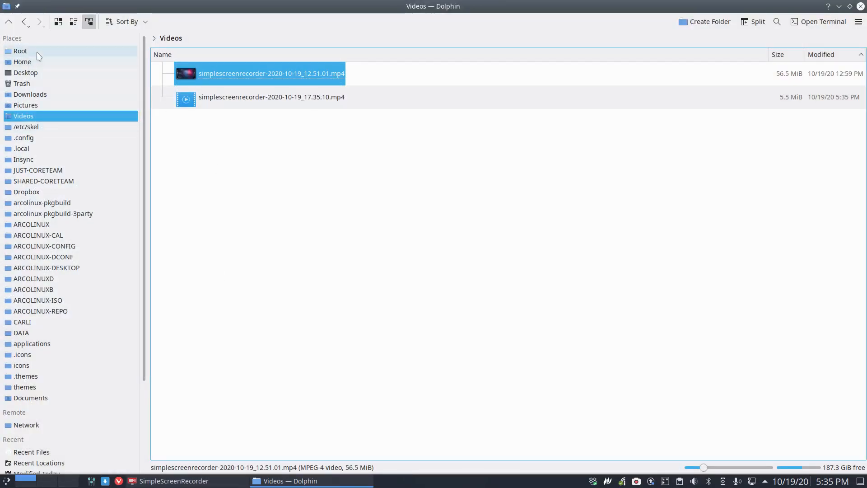
pyautogui.moveTo(36, 375)
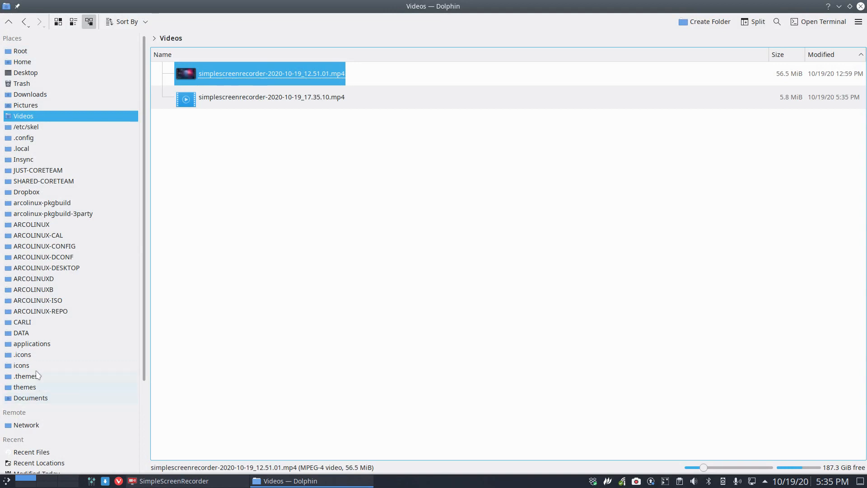
pyautogui.click(21, 332)
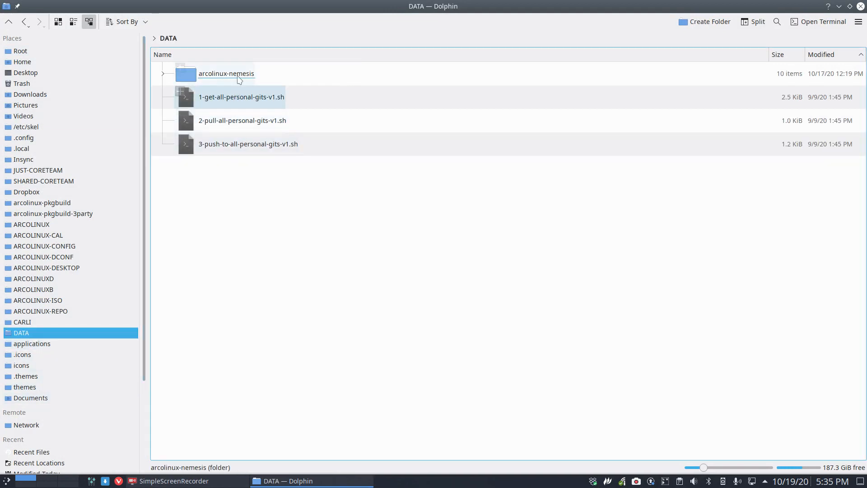
pyautogui.click(58, 22)
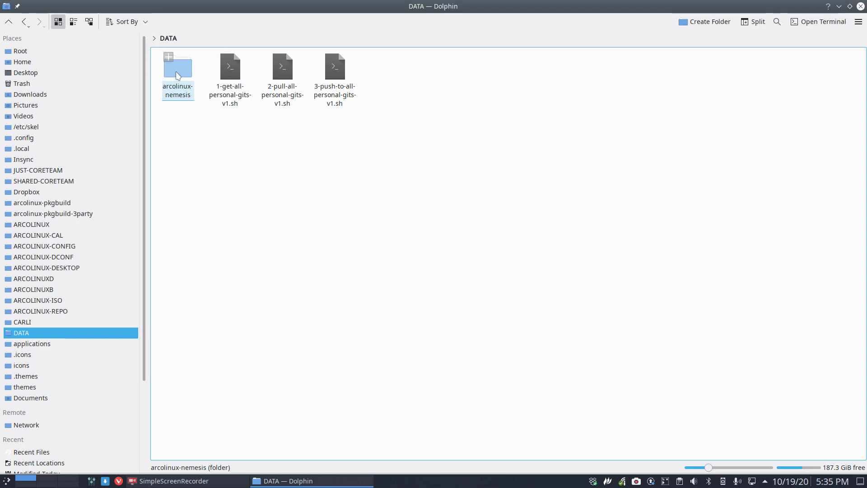
pyautogui.doubleClick(178, 66)
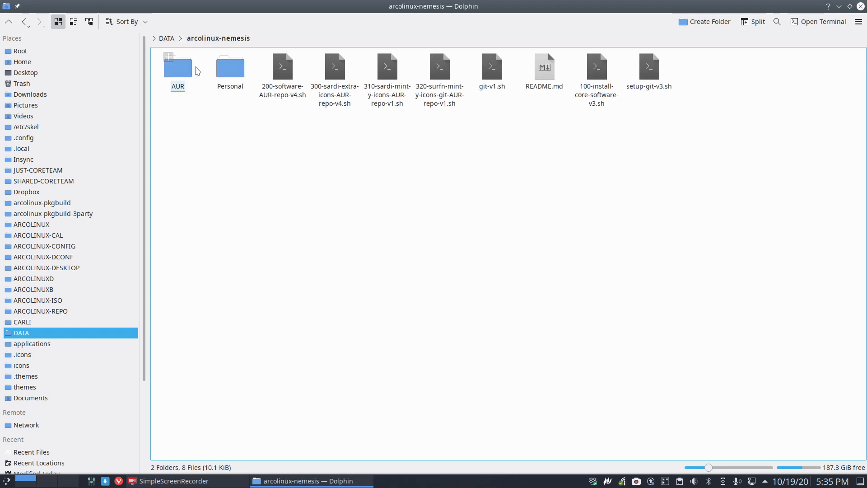
pyautogui.doubleClick(177, 65)
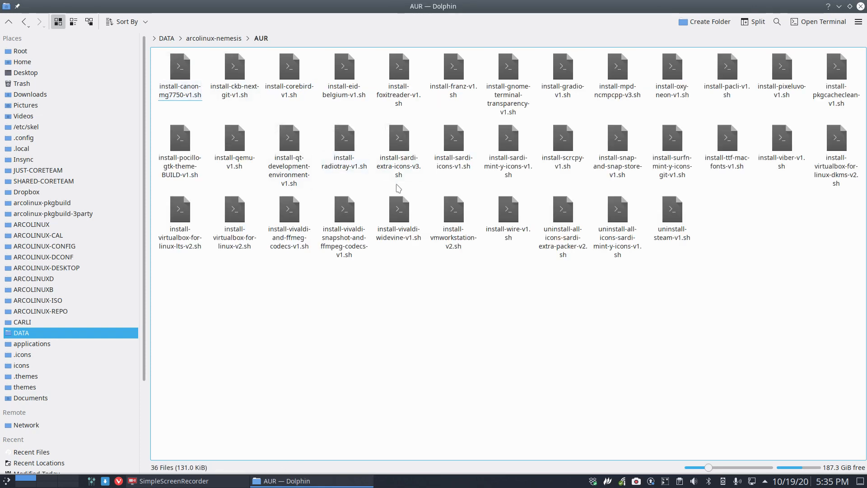
pyautogui.moveTo(519, 194)
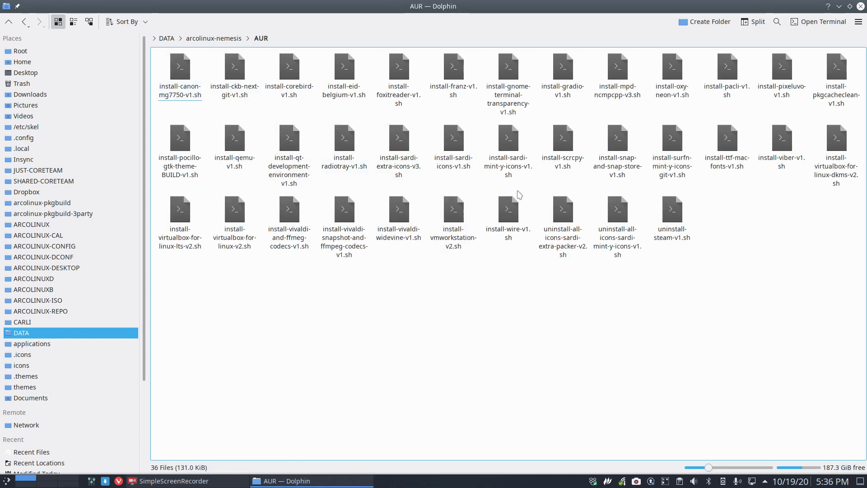
pyautogui.click(563, 138)
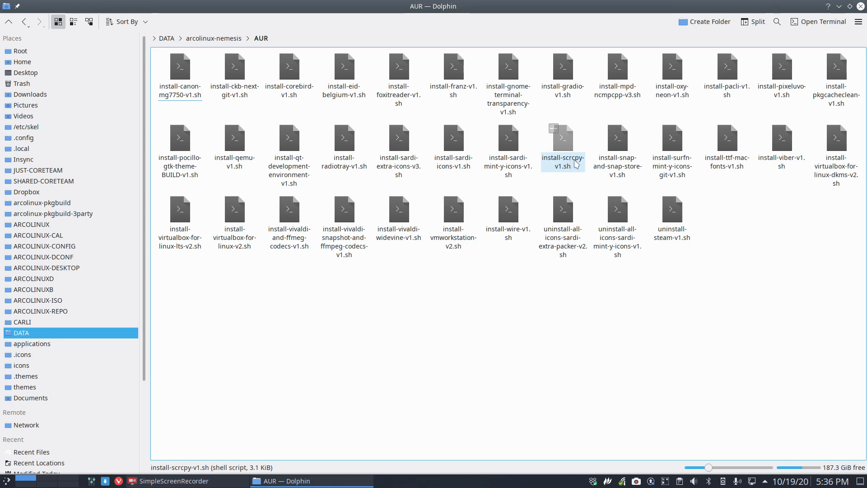
pyautogui.moveTo(583, 164)
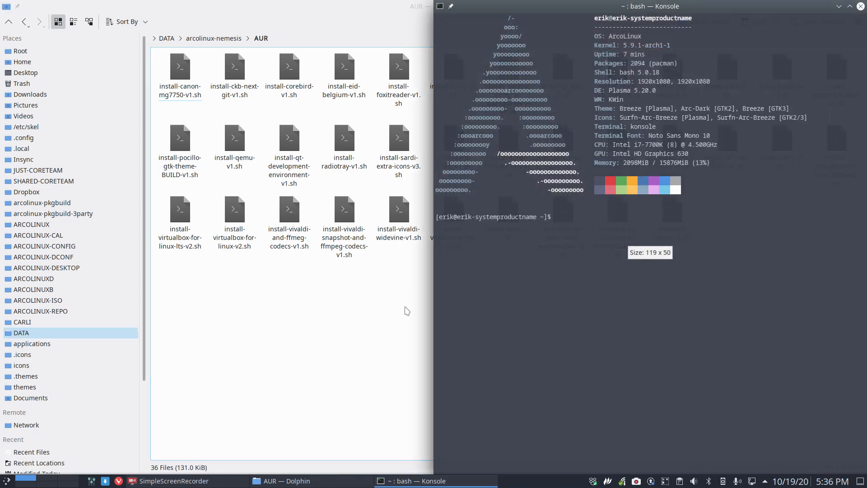
# Run scrcpy, then rerun it after the no-devices error to open the SM-G955F mirror.
pyautogui.write('scrcx')
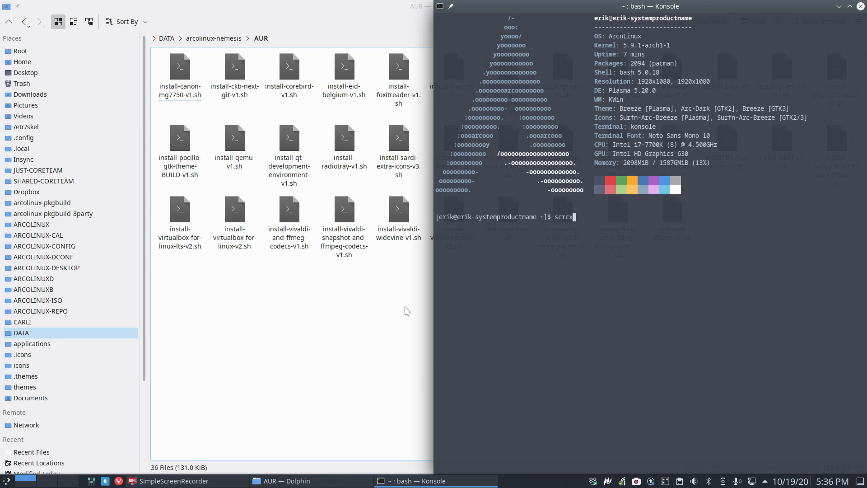
pyautogui.write('py')
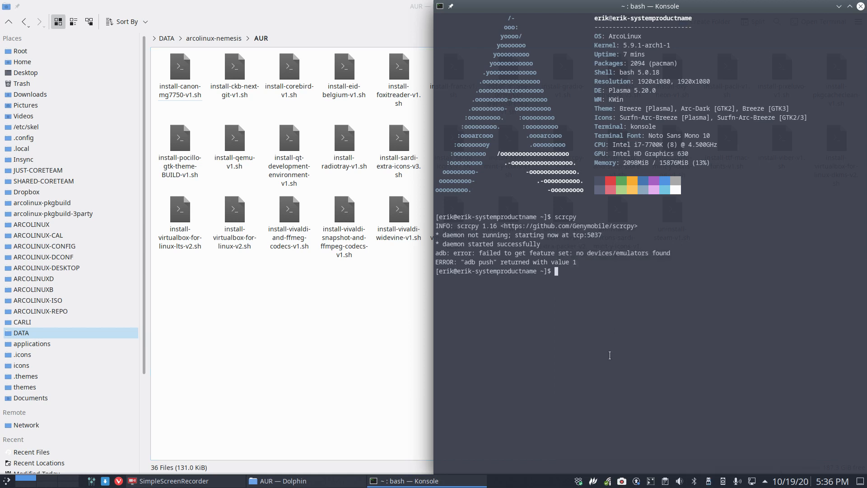
pyautogui.write('scrcpy')
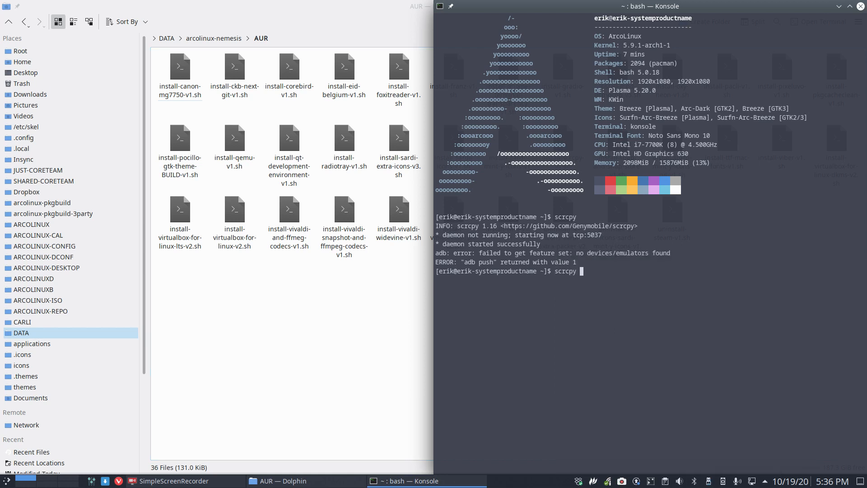
pyautogui.press('Return')
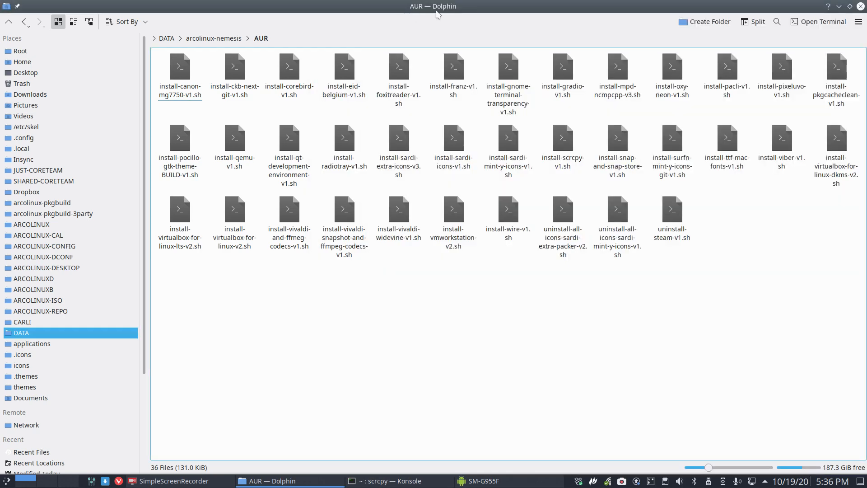
# Shift the SM-G955F mirror window left and scroll the phone's Developer options to USB debugging.
pyautogui.click(481, 480)
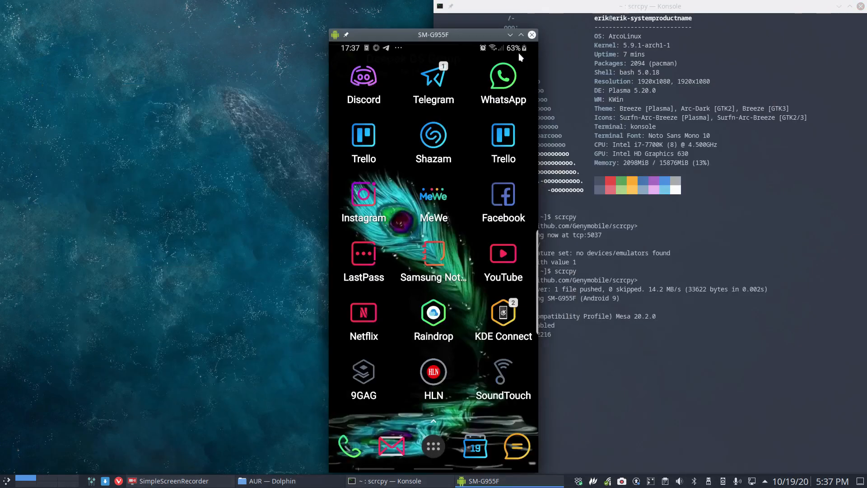
pyautogui.moveTo(433, 35); pyautogui.dragTo(256, 36)
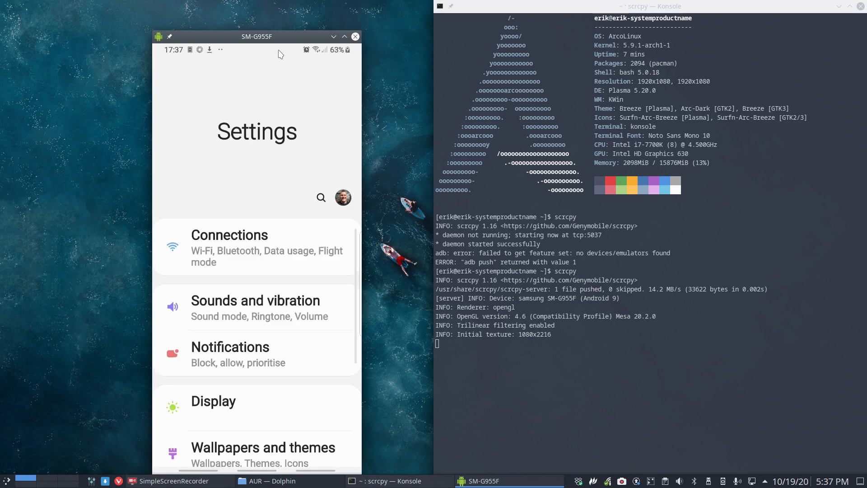
pyautogui.scroll(-3)
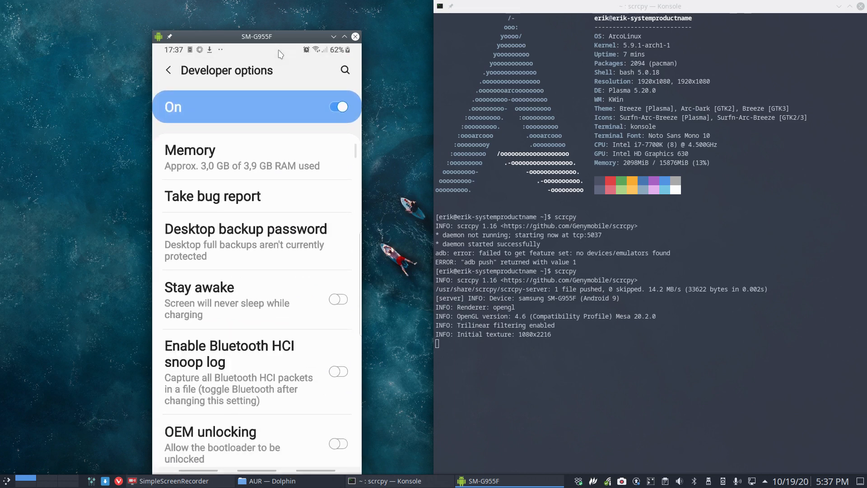
pyautogui.scroll(-3)
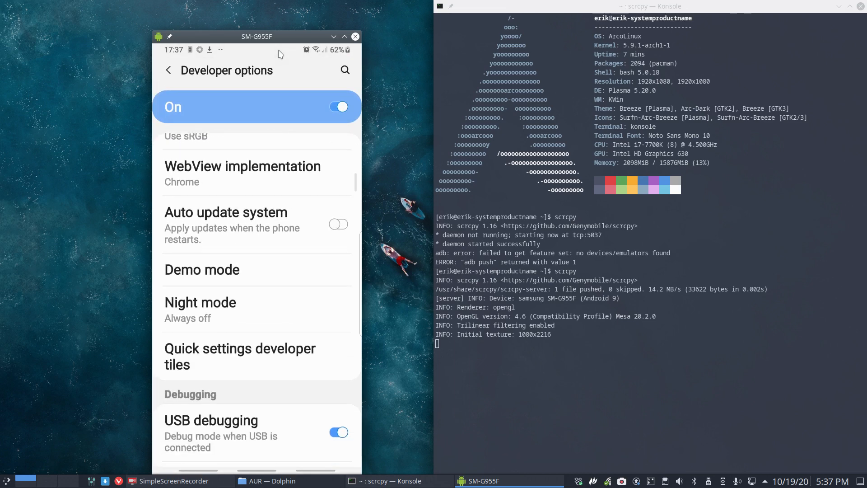
pyautogui.scroll(-3)
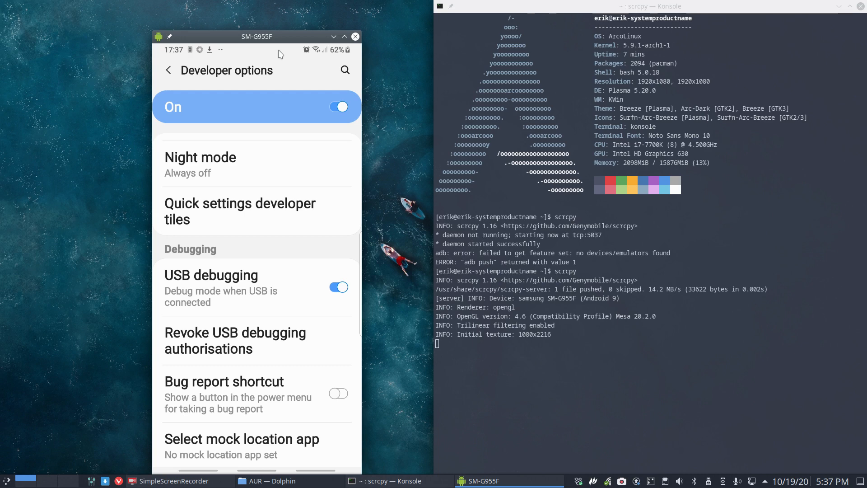
pyautogui.moveTo(133, 246)
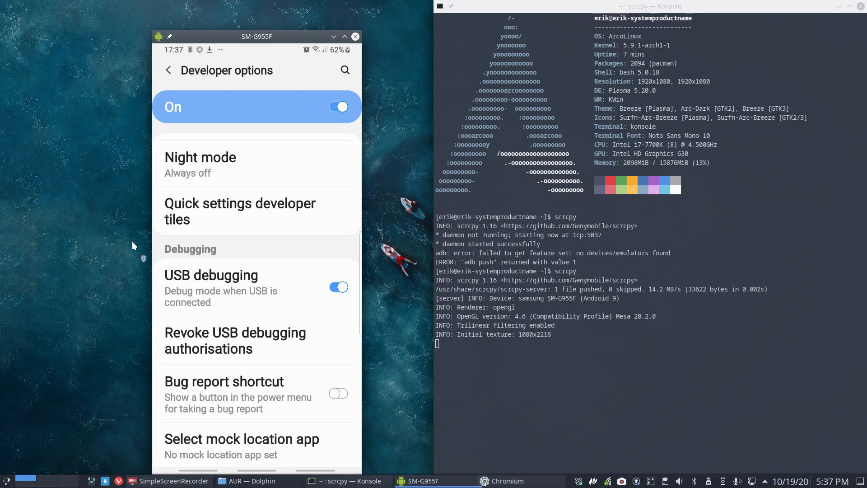
# Search 'github' in Chromium, open the Genymobile/scrcpy result and scroll to its feature list.
pyautogui.click(517, 480)
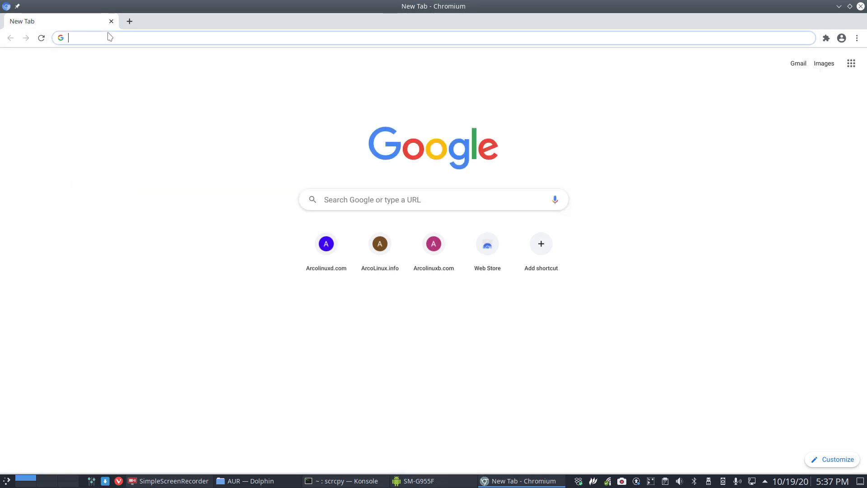
pyautogui.write('github')
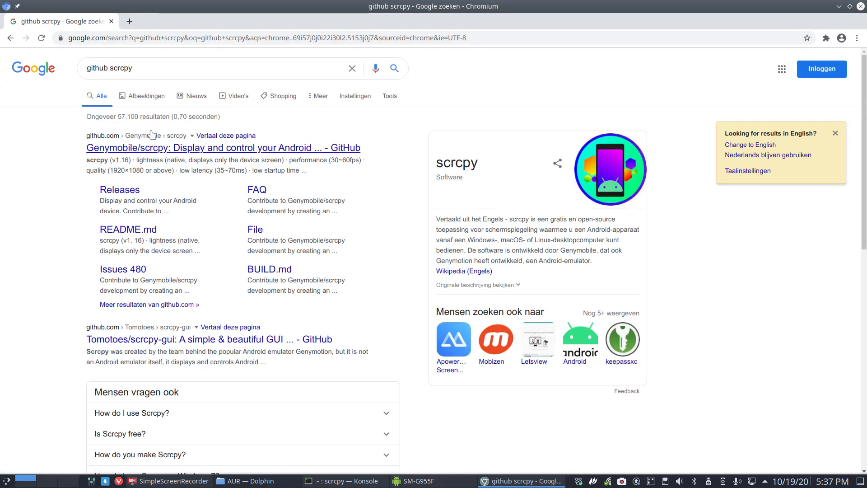
pyautogui.click(222, 148)
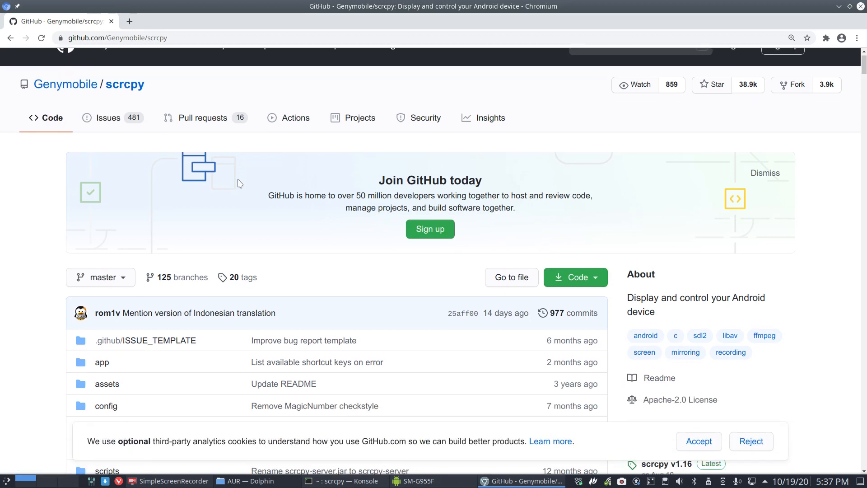
pyautogui.scroll(-3)
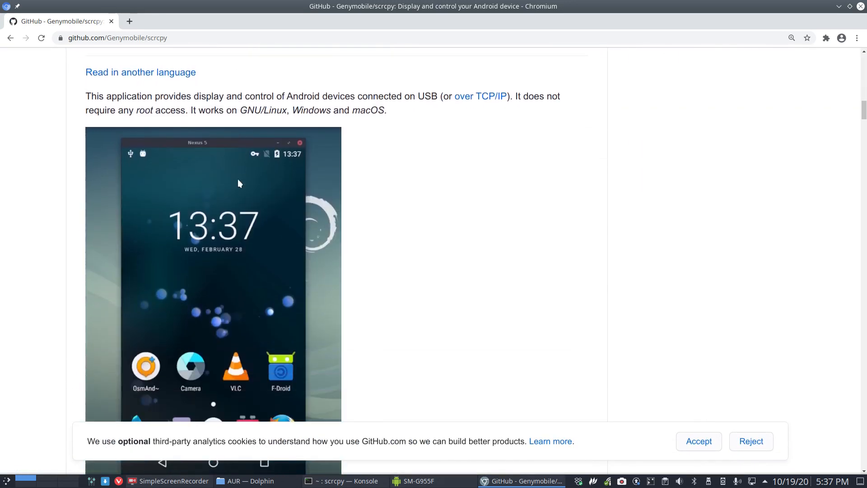
pyautogui.scroll(-3)
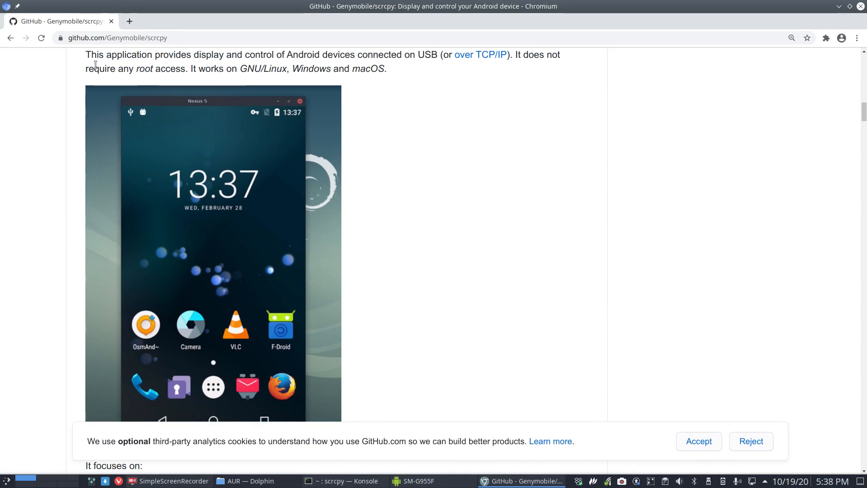
pyautogui.scroll(-3)
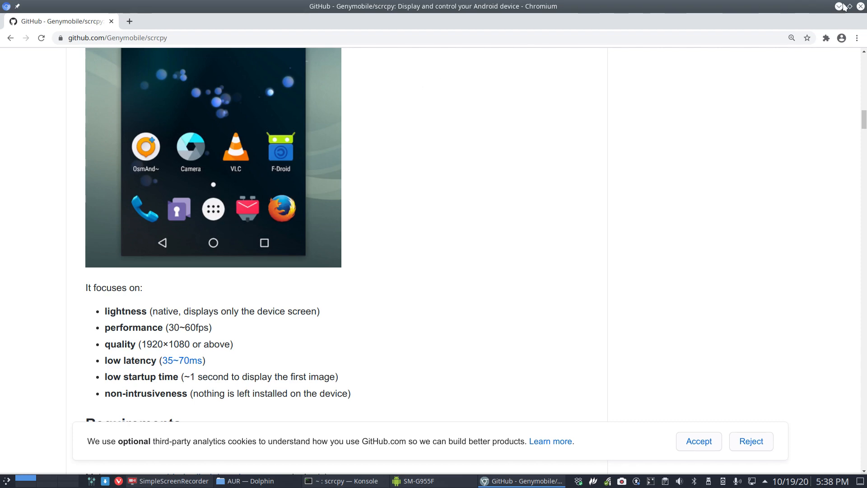
# Send the mirrored phone to its home screen and close the Konsole window.
pyautogui.click(416, 480)
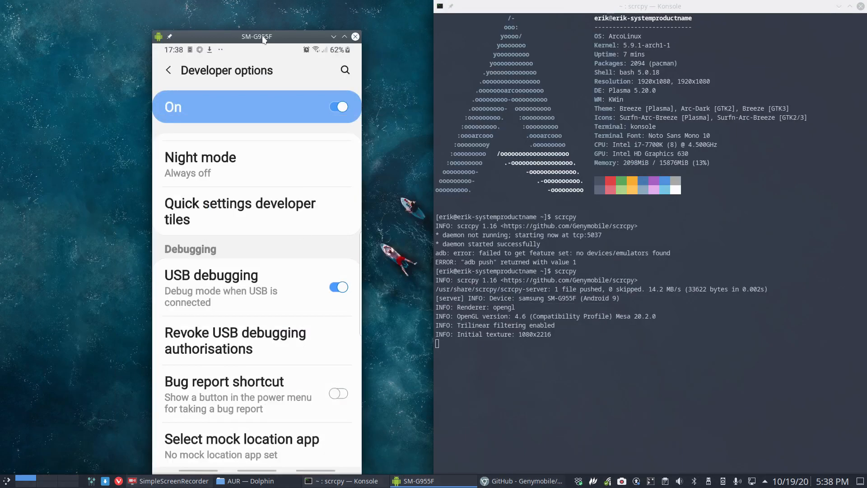
pyautogui.moveTo(257, 37); pyautogui.dragTo(182, 23)
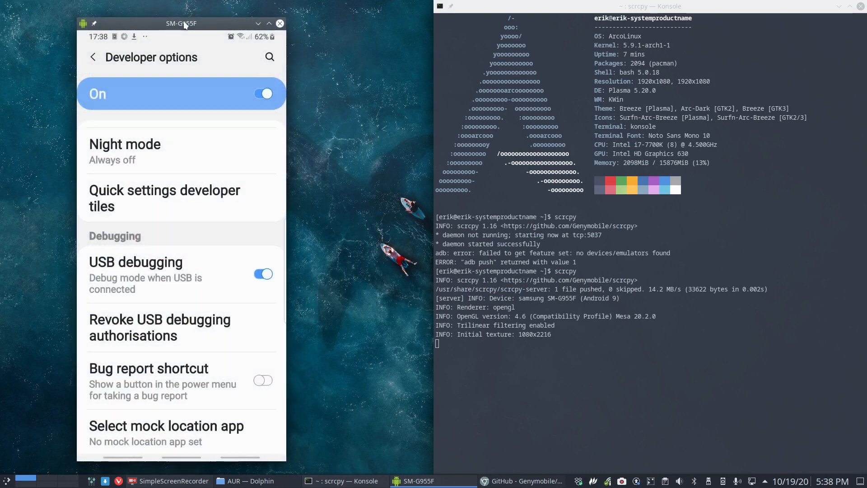
pyautogui.click(93, 57)
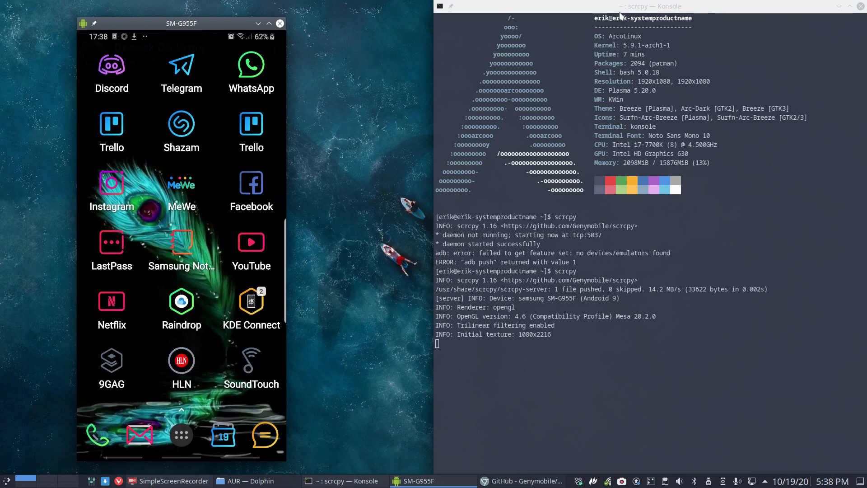
pyautogui.moveTo(838, 10)
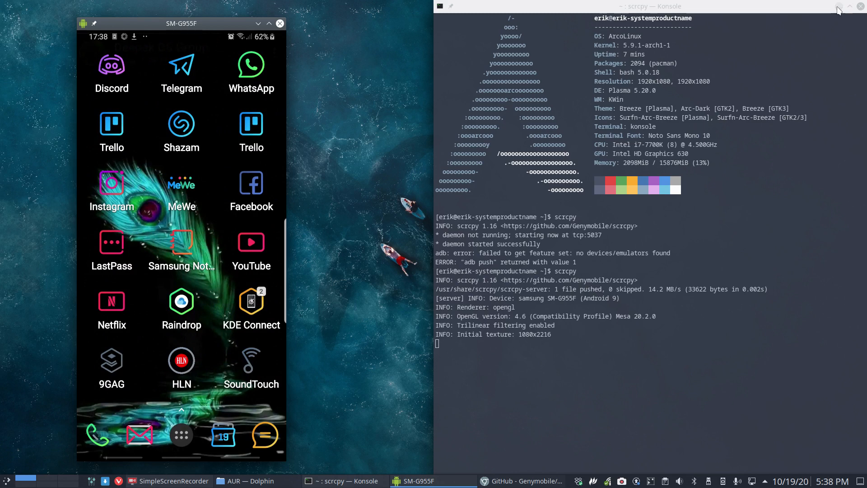
pyautogui.click(858, 6)
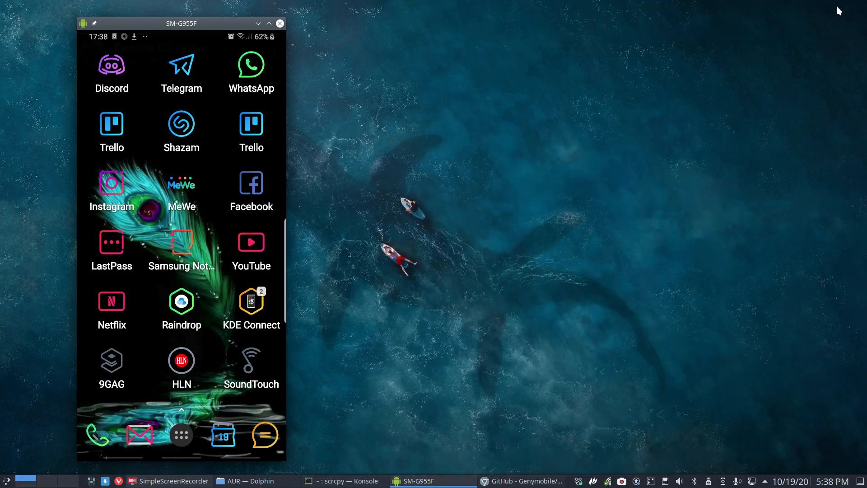
pyautogui.moveTo(738, 211)
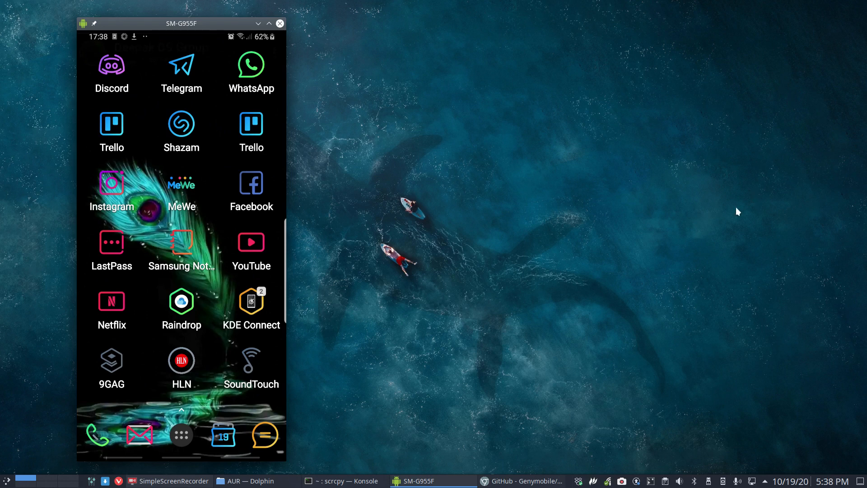
pyautogui.moveTo(709, 481)
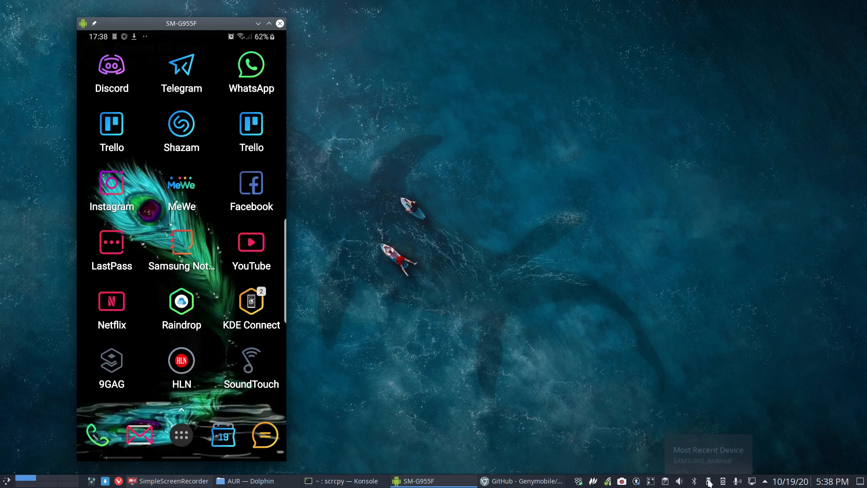
pyautogui.moveTo(607, 405)
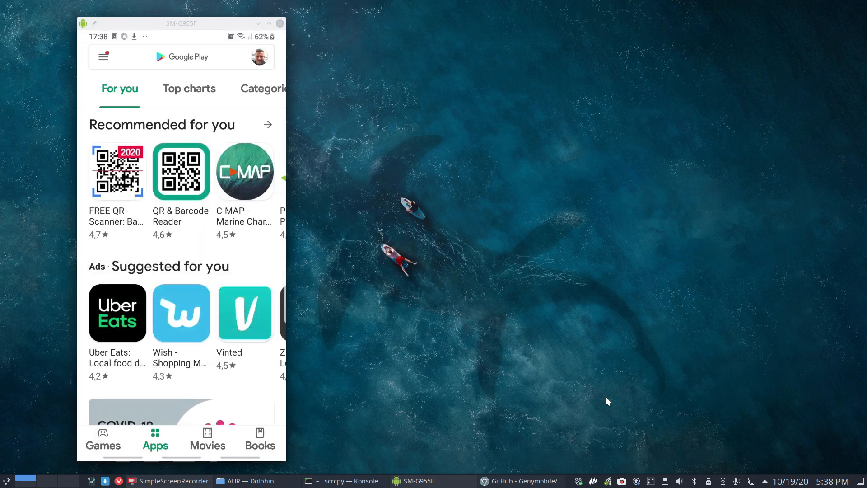
# Search 'kde connect' in Play Store, scroll similar apps and flip through KDE Connect's screenshots.
pyautogui.write('kde connect')
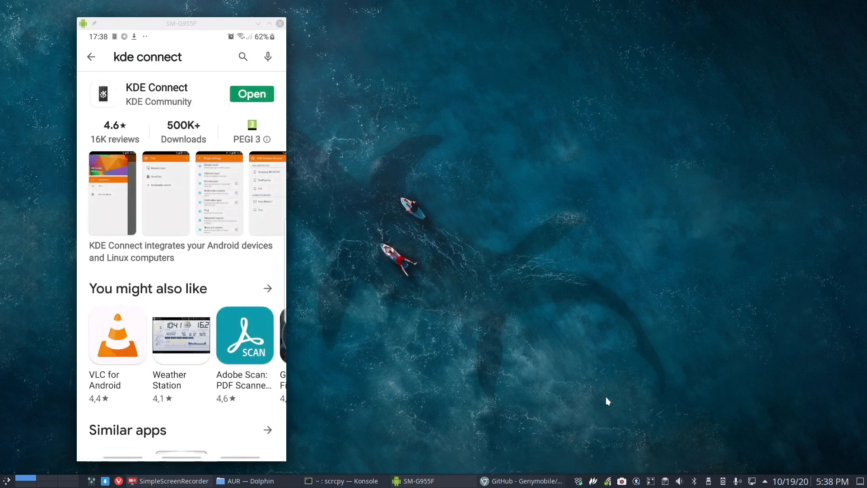
pyautogui.scroll(-3)
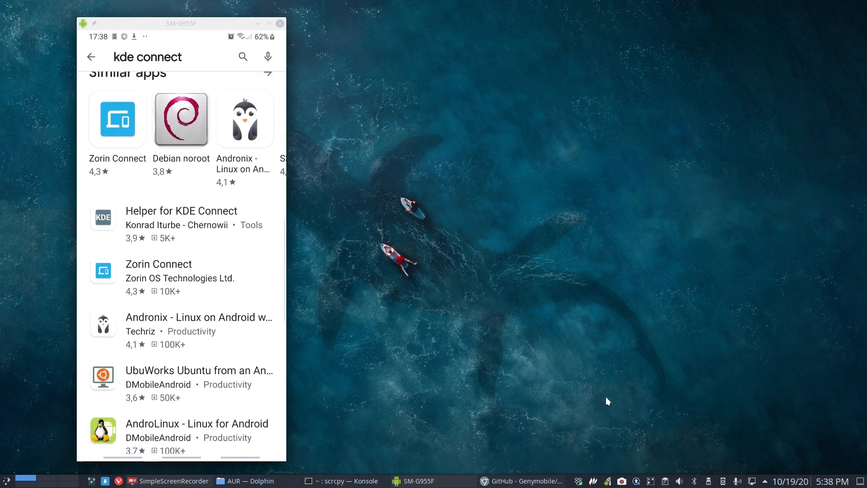
pyautogui.scroll(-3)
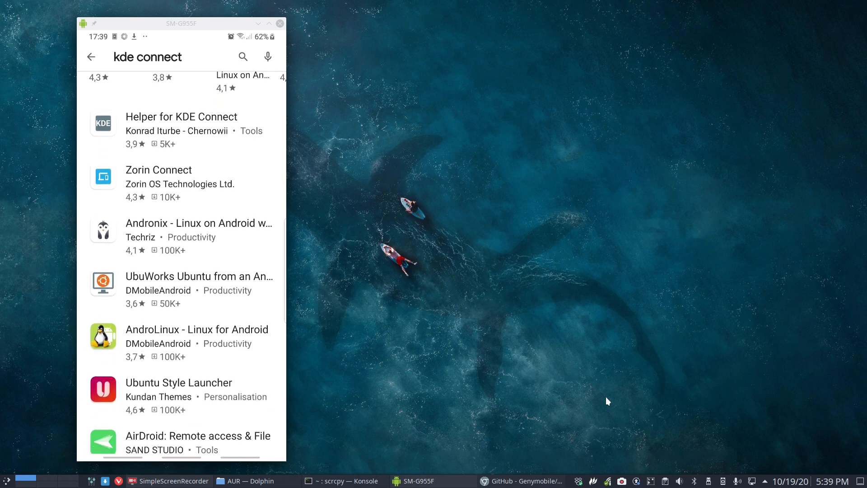
pyautogui.scroll(-3)
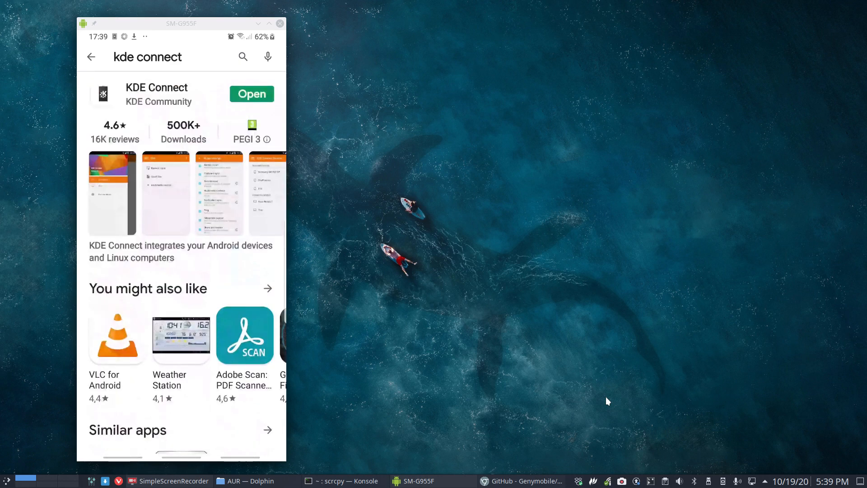
pyautogui.click(251, 93)
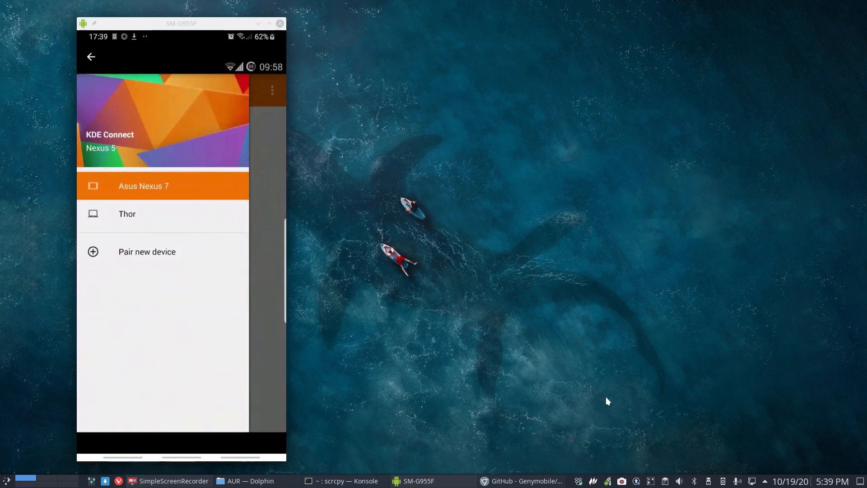
pyautogui.click(163, 186)
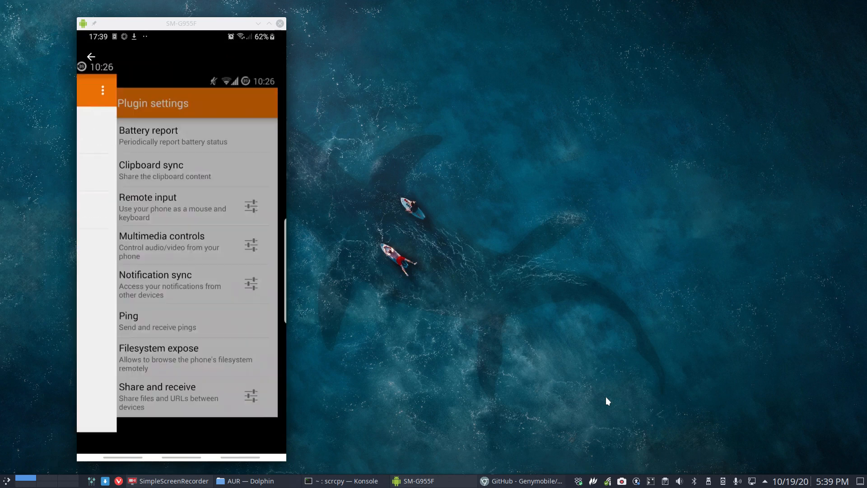
pyautogui.click(147, 207)
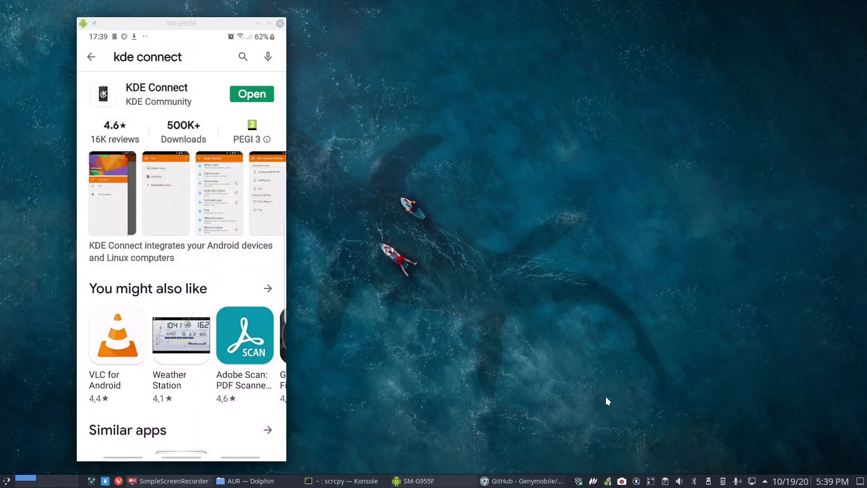
pyautogui.moveTo(724, 483)
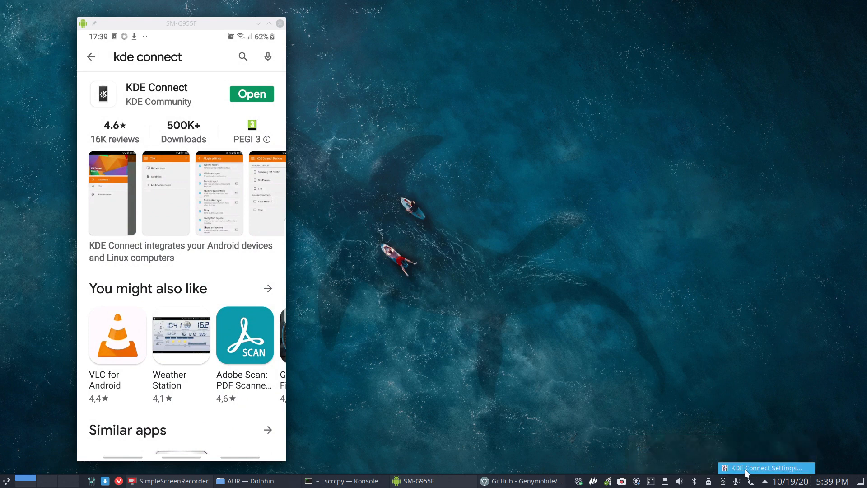
# Open KDE Connect settings from the tray, select Galaxy S8+ and scroll its plugin list.
pyautogui.click(766, 467)
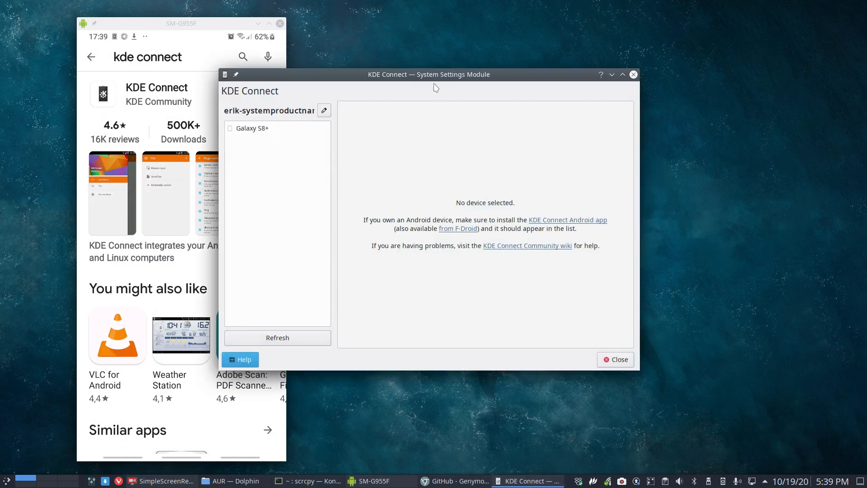
pyautogui.moveTo(428, 74); pyautogui.dragTo(564, 64)
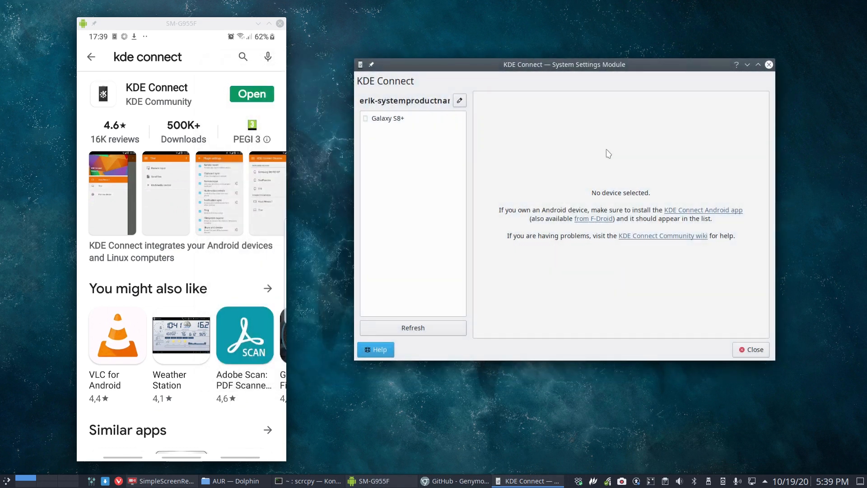
pyautogui.click(388, 118)
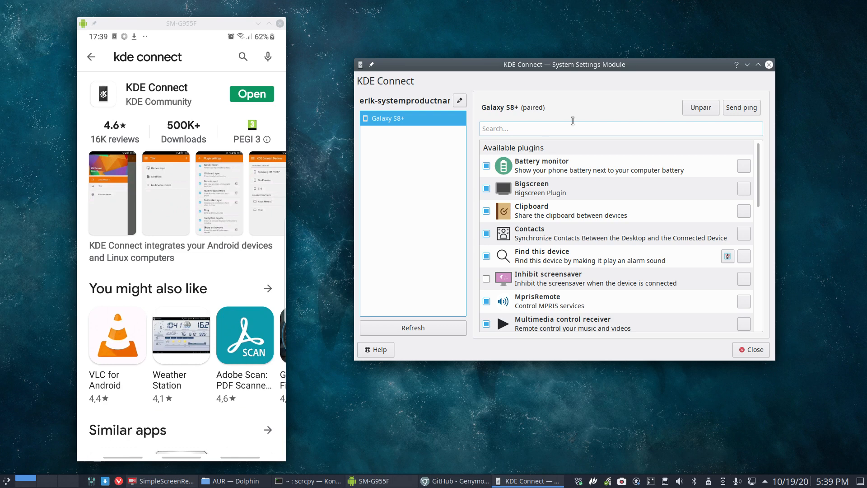
pyautogui.moveTo(462, 112)
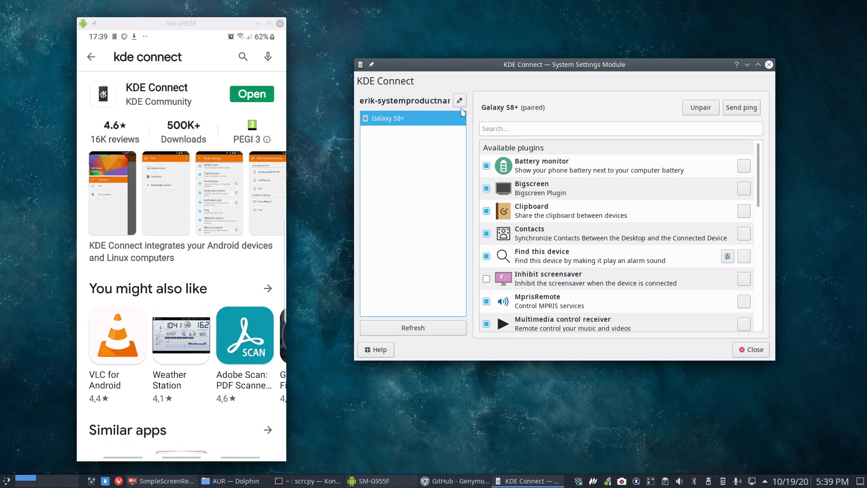
pyautogui.click(459, 101)
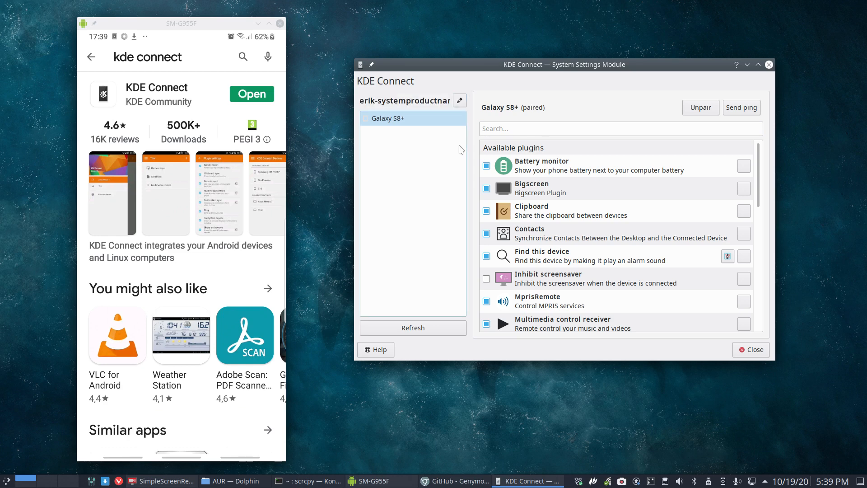
pyautogui.scroll(-3)
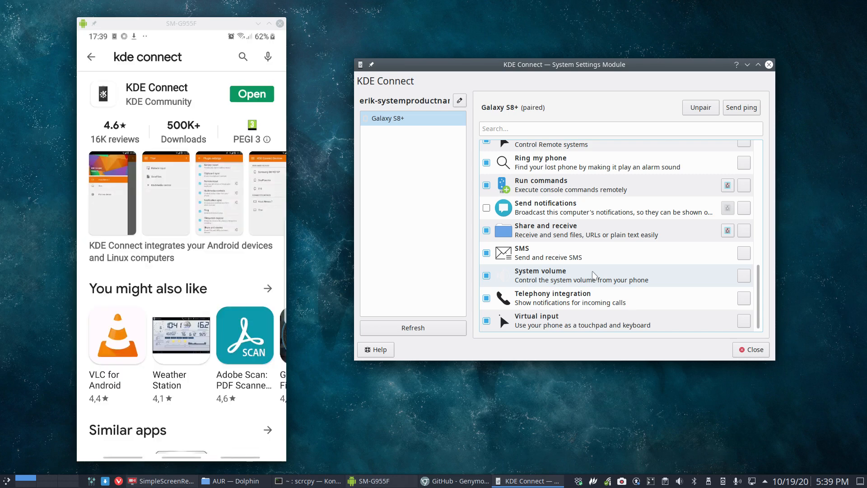
# Back out of Slideshow remote to the phone app's plugin list, including Send files.
pyautogui.click(251, 94)
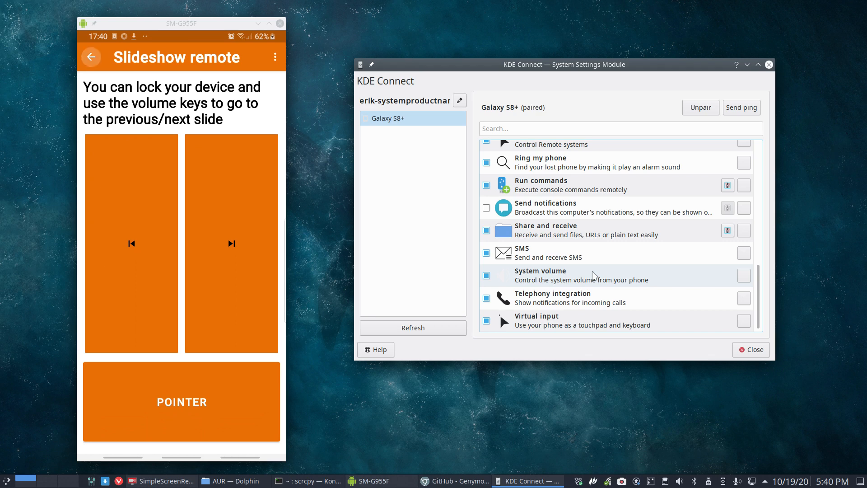
pyautogui.click(91, 57)
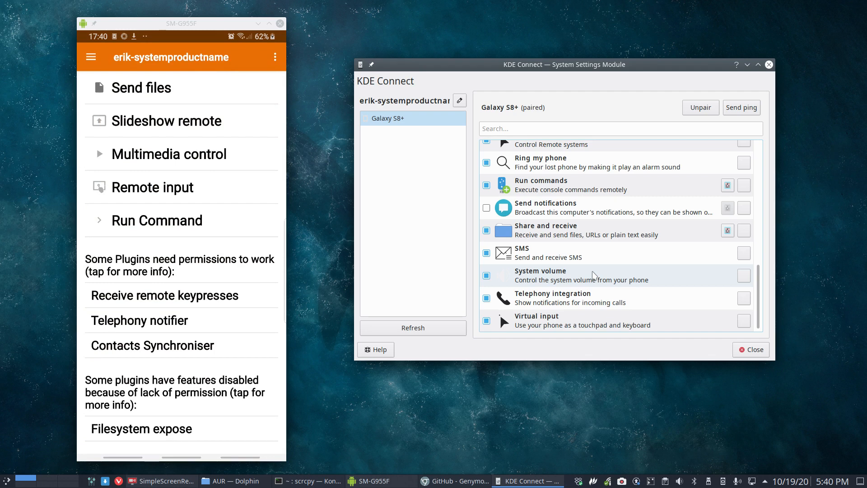
pyautogui.click(168, 153)
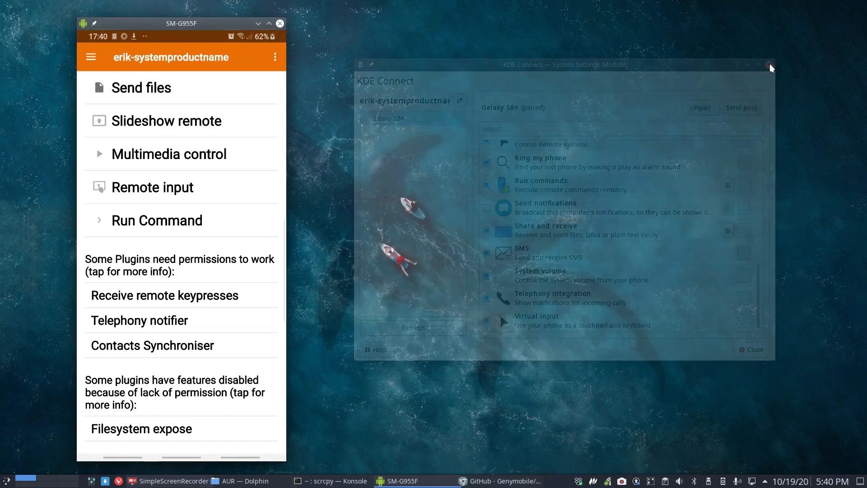
# Close KDE Connect settings and drag spectrwm.png from Pictures onto the KDE Connect applet.
pyautogui.click(770, 65)
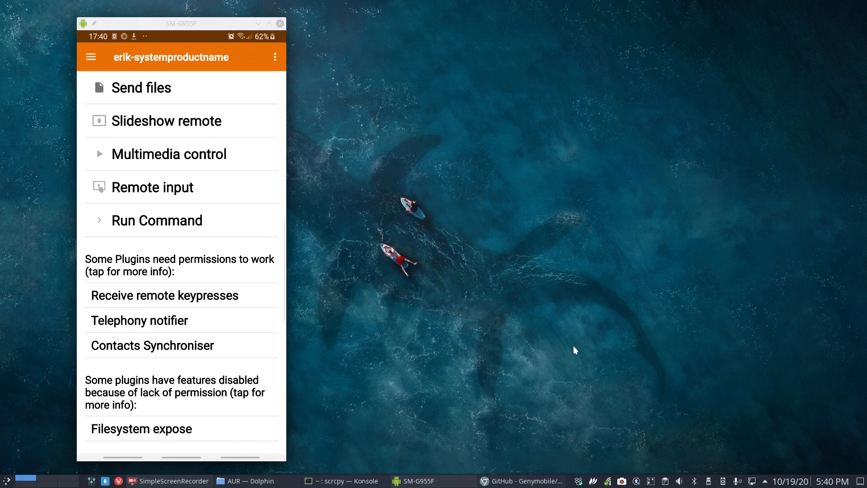
pyautogui.click(526, 481)
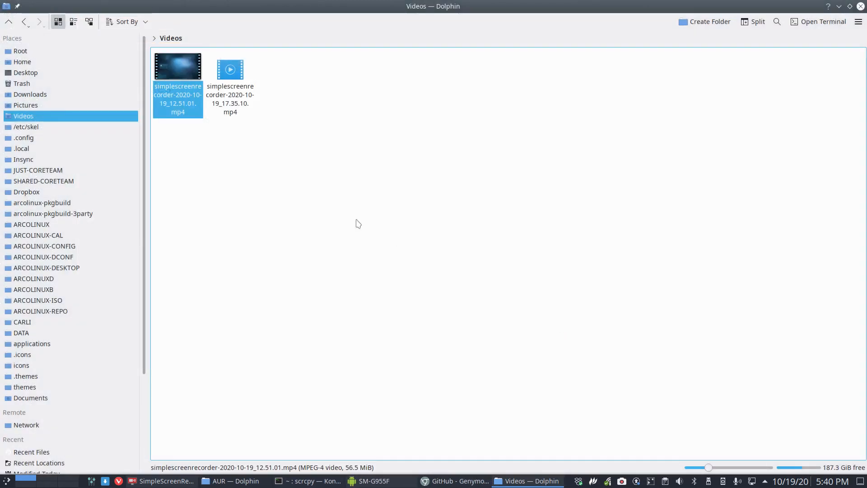
pyautogui.click(26, 105)
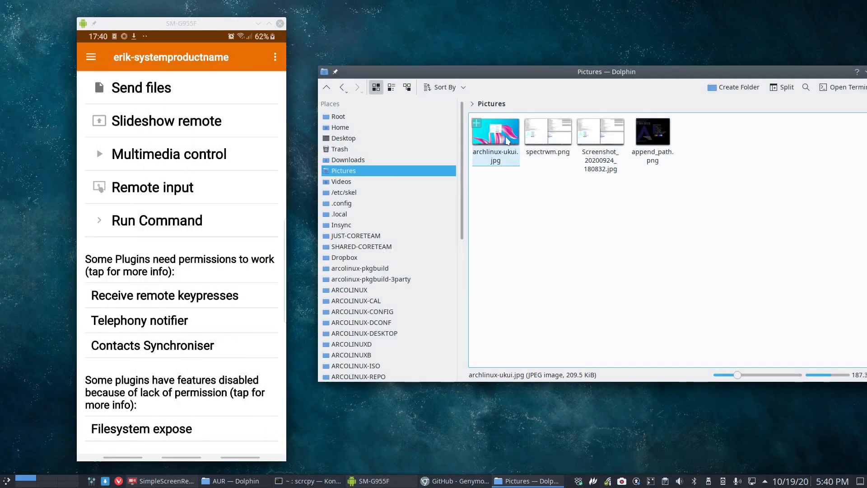
pyautogui.click(547, 132)
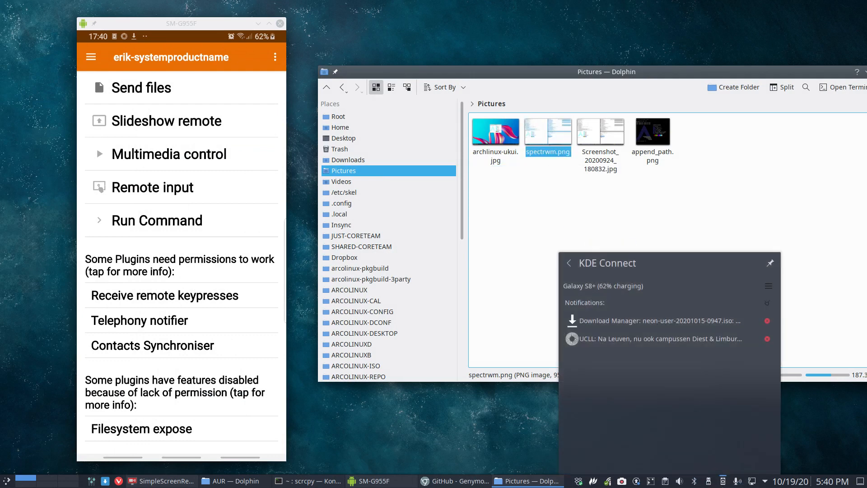
pyautogui.moveTo(547, 136); pyautogui.dragTo(630, 358)
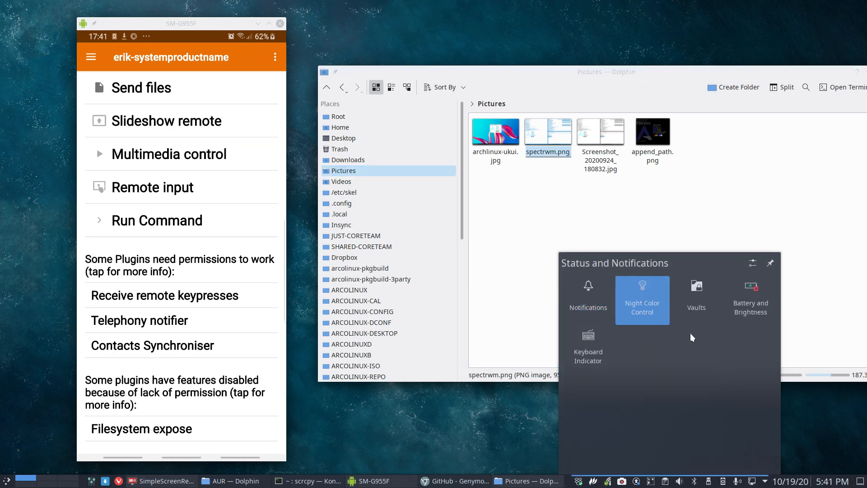
pyautogui.moveTo(729, 340)
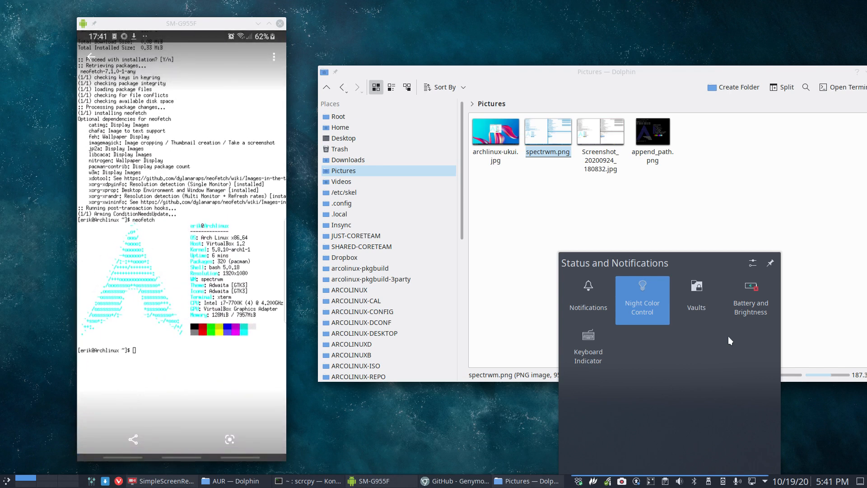
pyautogui.moveTo(726, 336)
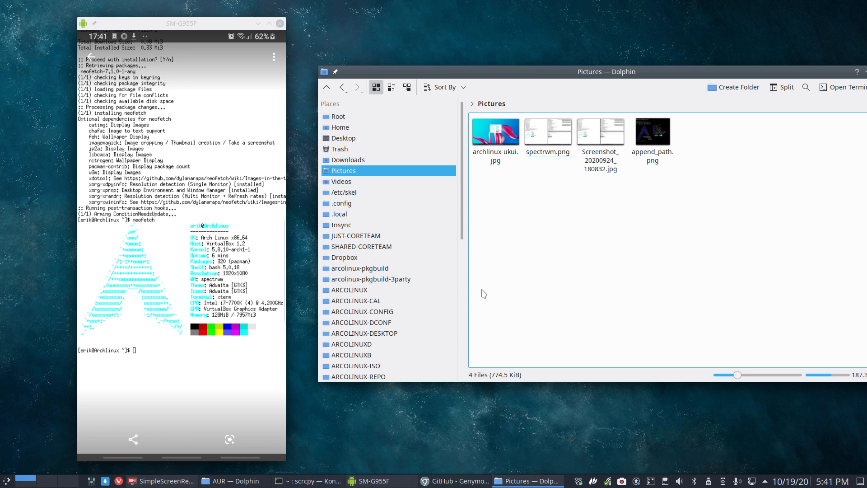
pyautogui.moveTo(419, 352)
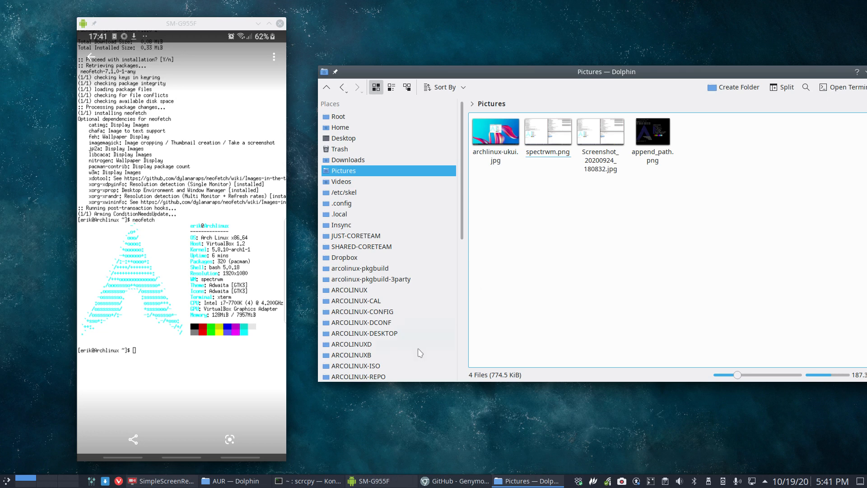
# Open the ARCOLINUXB drive in Dolphin and switch to Details view.
pyautogui.click(349, 355)
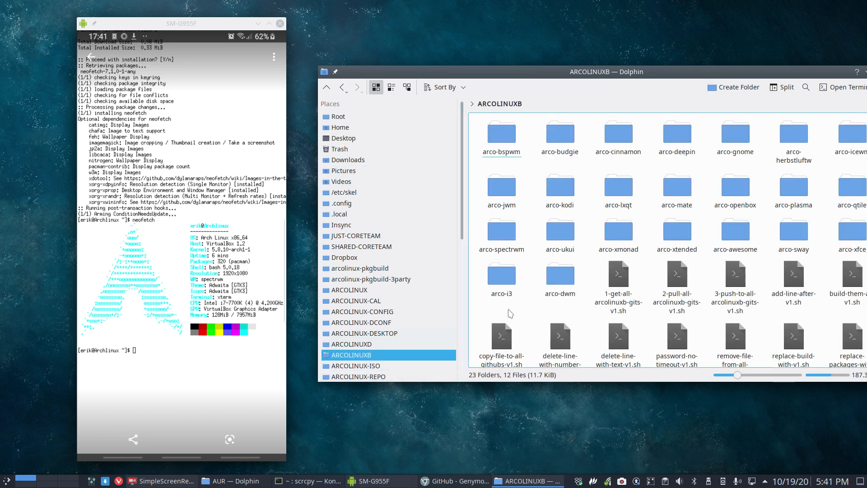
pyautogui.moveTo(540, 200)
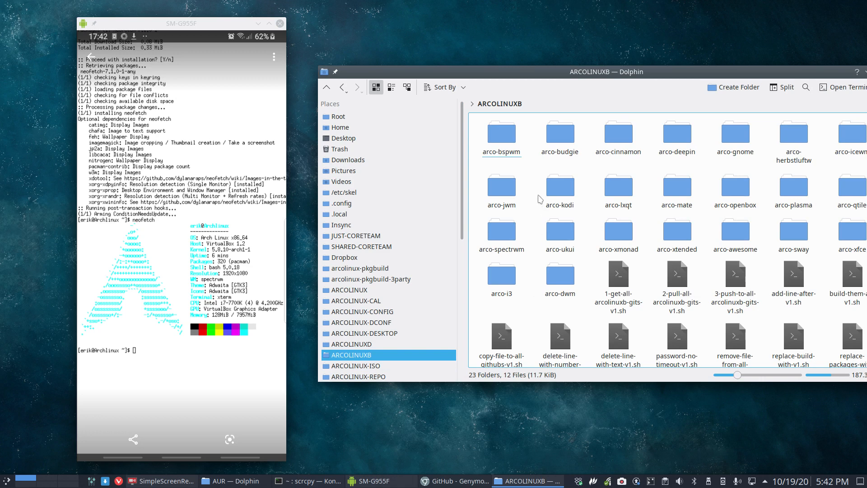
pyautogui.click(677, 285)
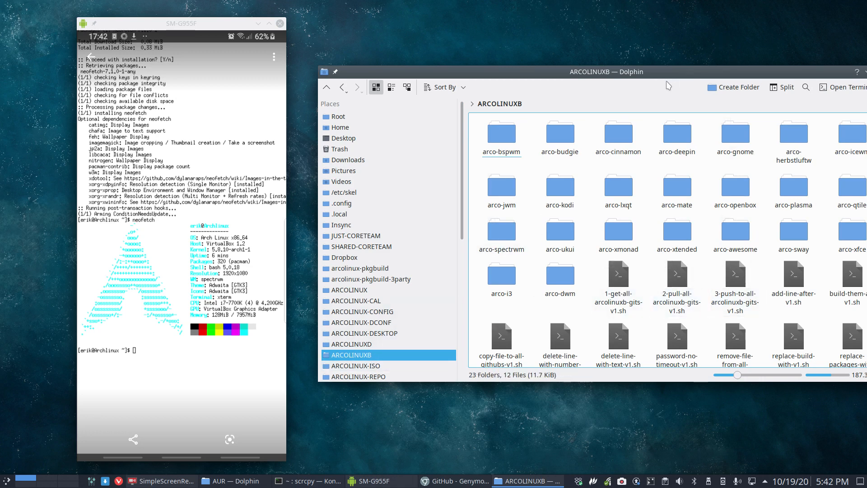
pyautogui.click(392, 87)
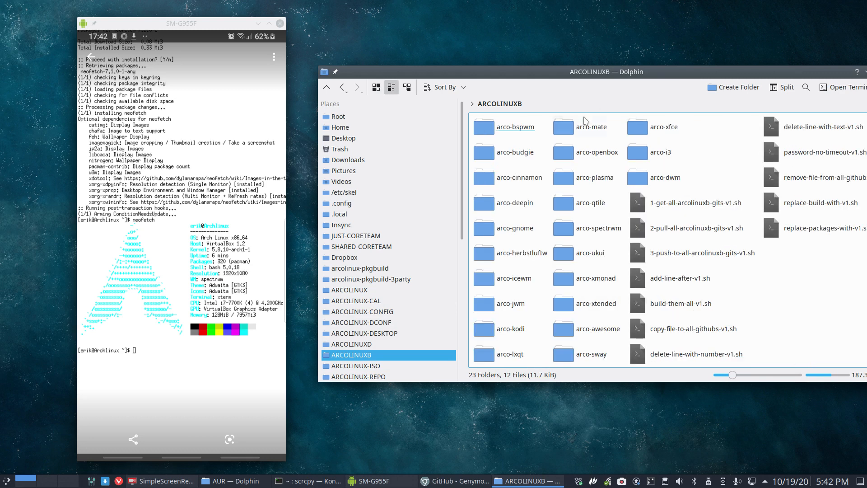
pyautogui.click(407, 86)
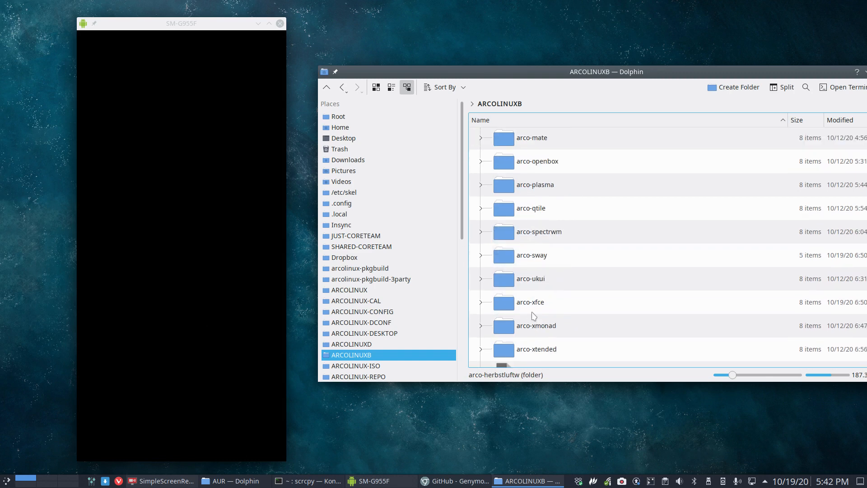
pyautogui.scroll(3)
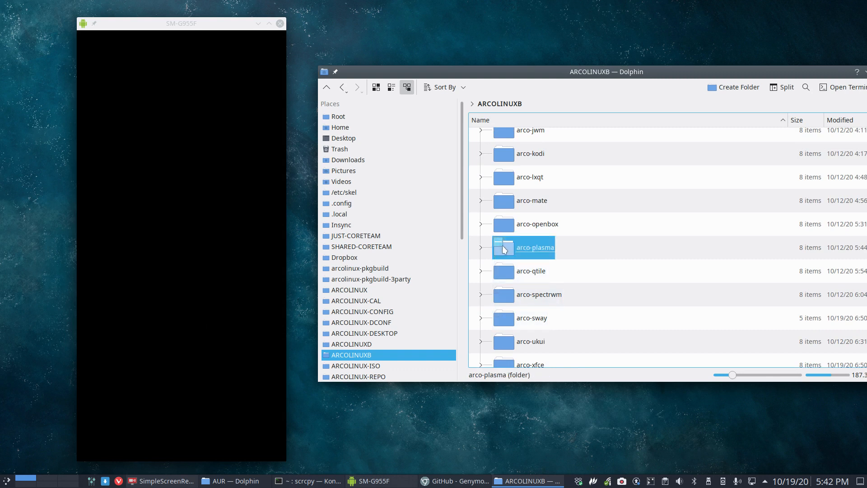
# Open arco-plasma › archiso and open packages.x86_64 with Atom.
pyautogui.doubleClick(533, 247)
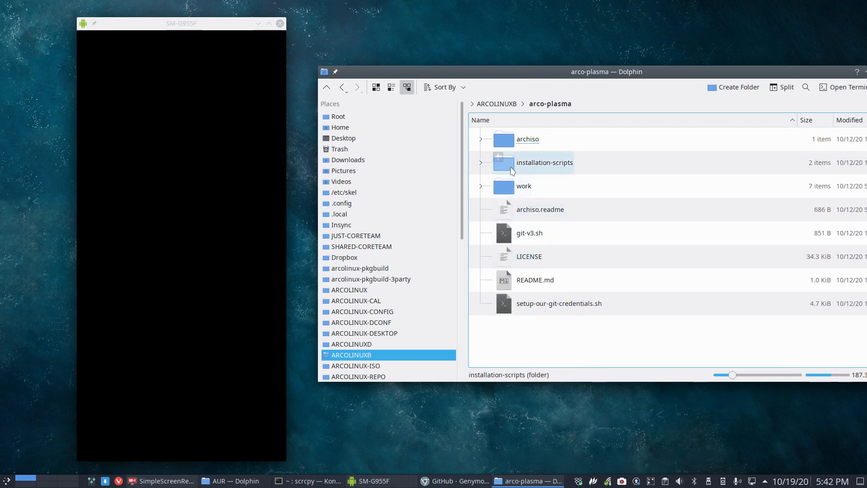
pyautogui.doubleClick(527, 138)
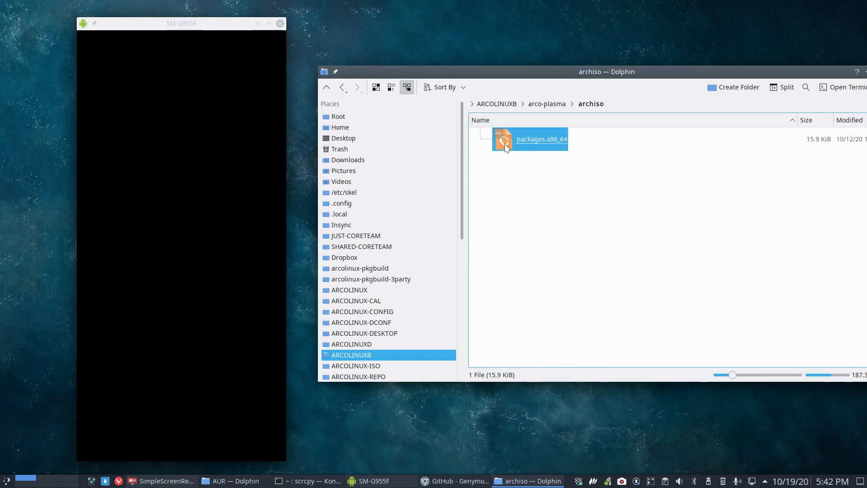
pyautogui.rightClick(504, 145)
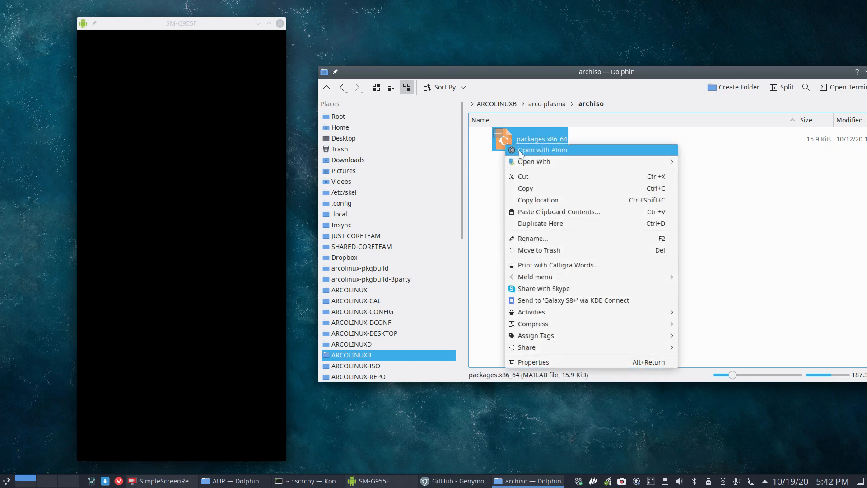
pyautogui.click(521, 194)
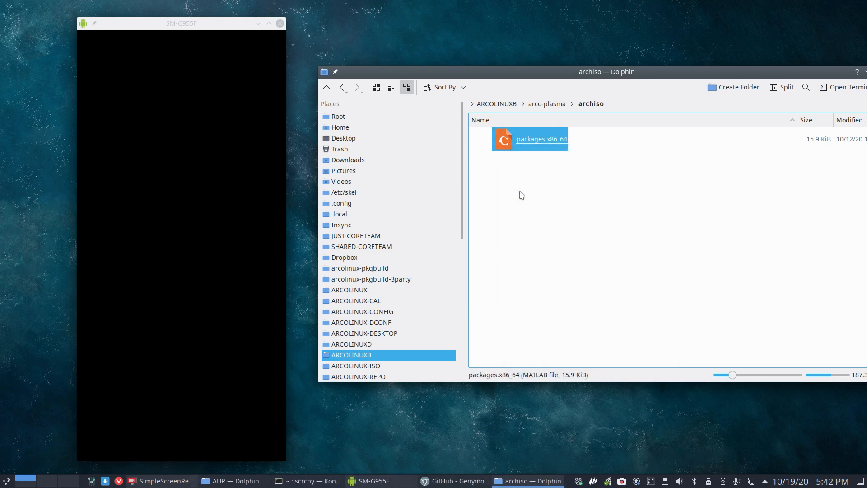
# Scroll to the ISO SPECIFIC package list and highlight the partitionmanager entry.
pyautogui.doubleClick(529, 138)
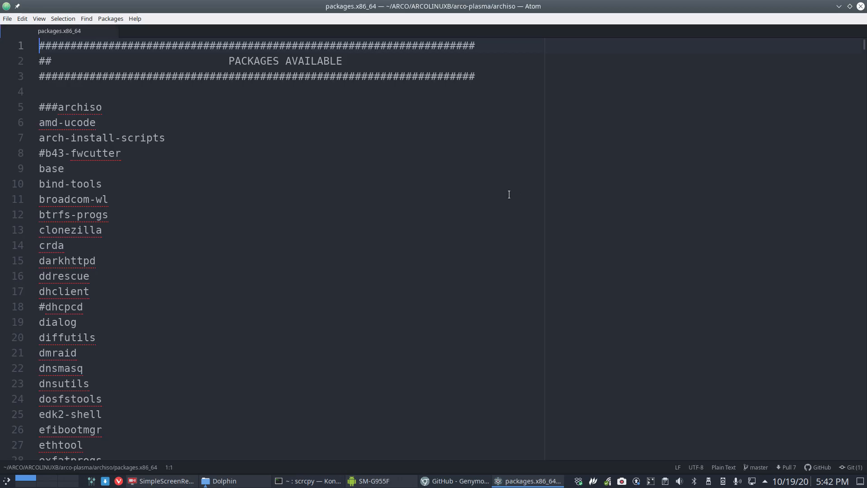
pyautogui.scroll(-3)
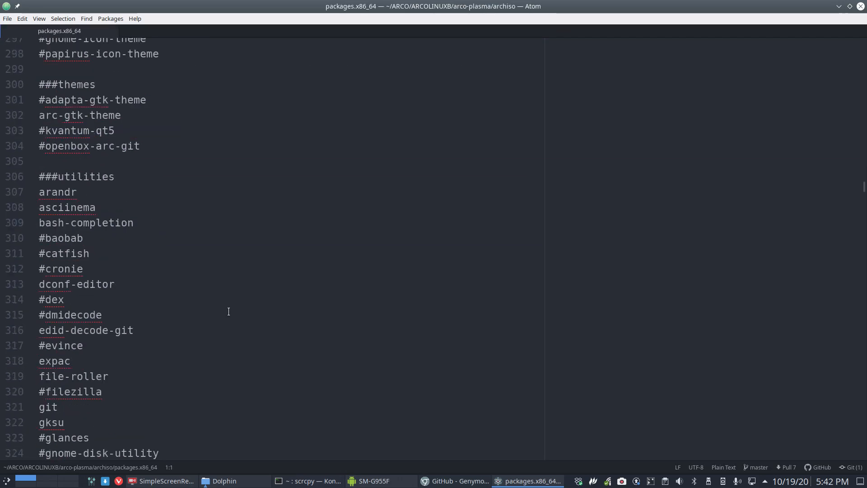
pyautogui.scroll(-3)
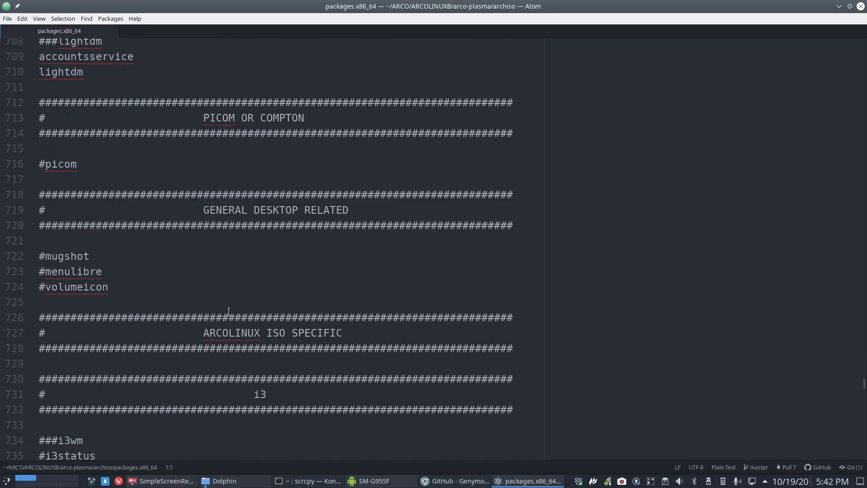
pyautogui.scroll(-3)
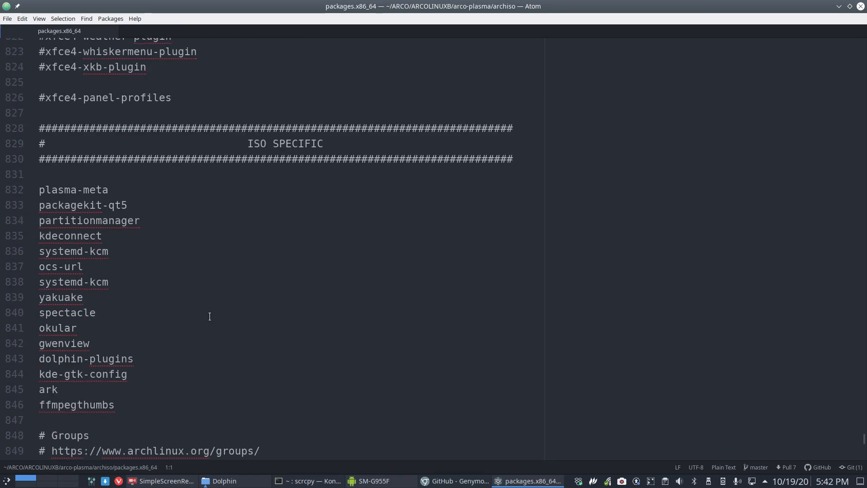
pyautogui.click(64, 189)
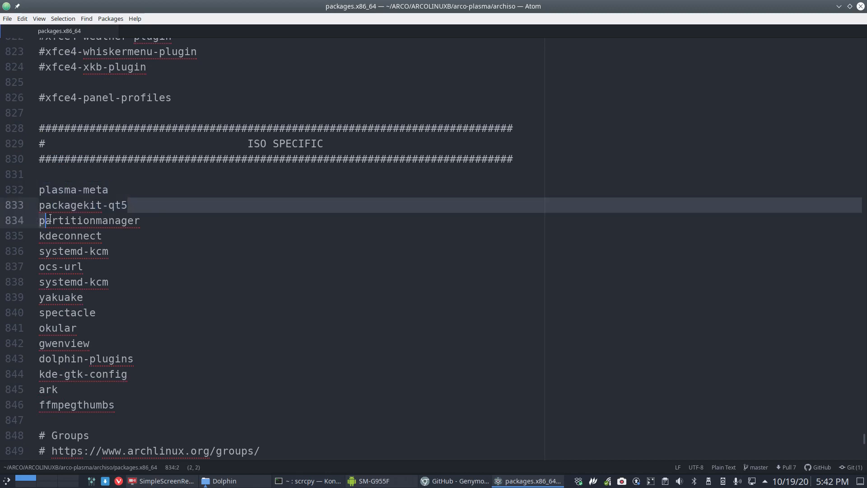
# Scroll further into the commented KDE meta group entries.
pyautogui.scroll(-3)
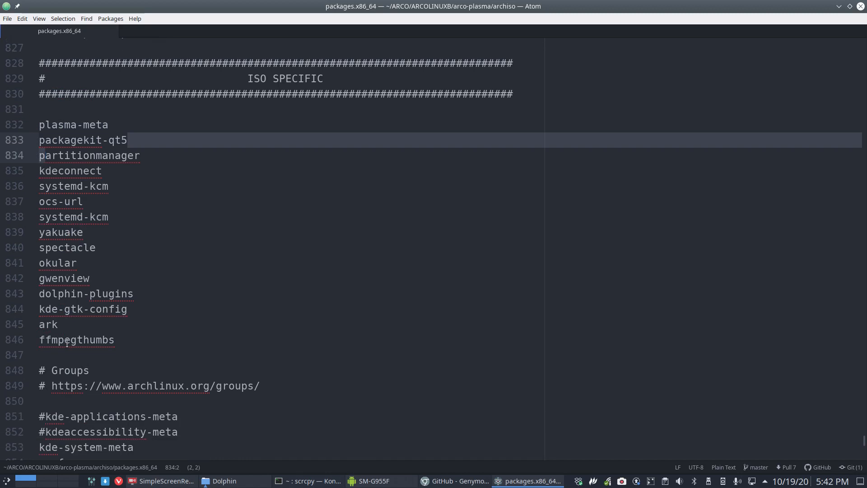
pyautogui.scroll(-3)
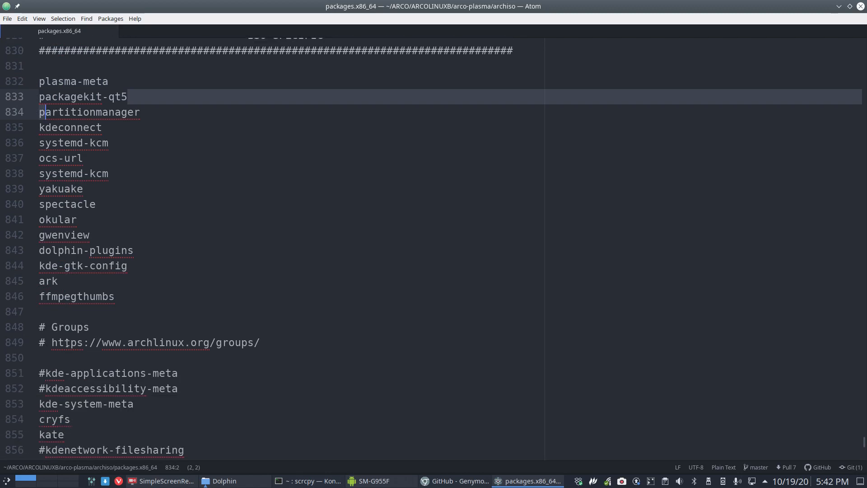
pyautogui.scroll(-3)
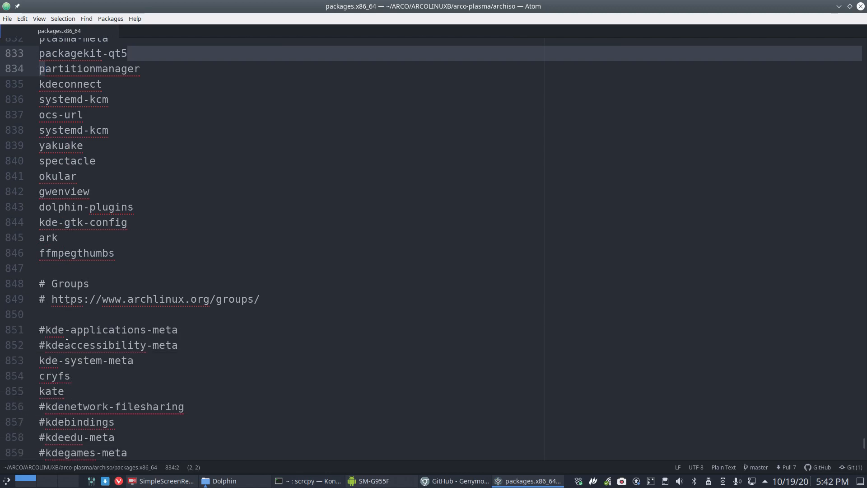
pyautogui.scroll(-3)
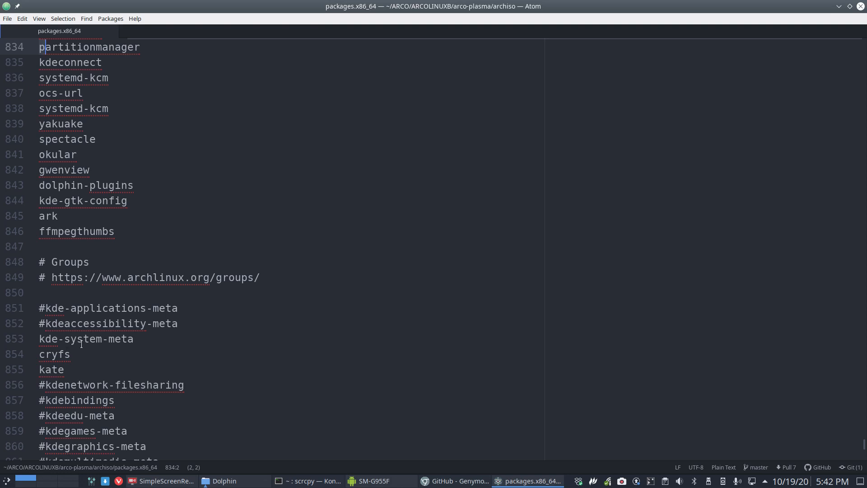
pyautogui.scroll(-3)
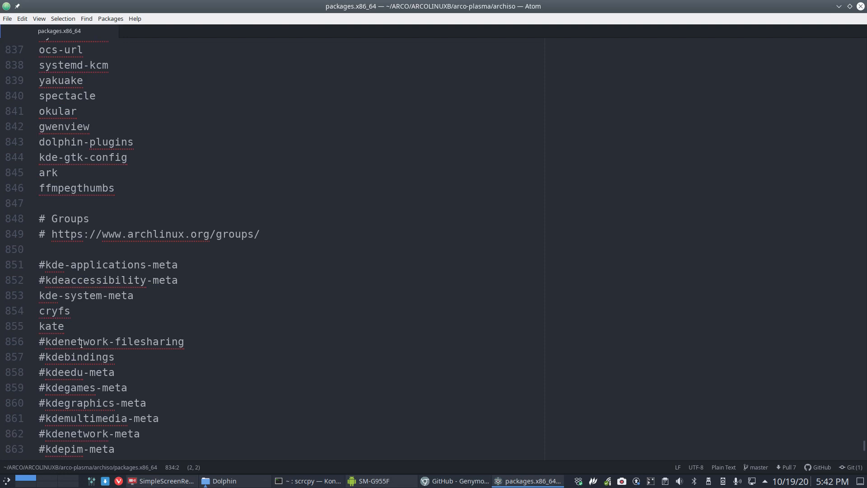
pyautogui.scroll(-3)
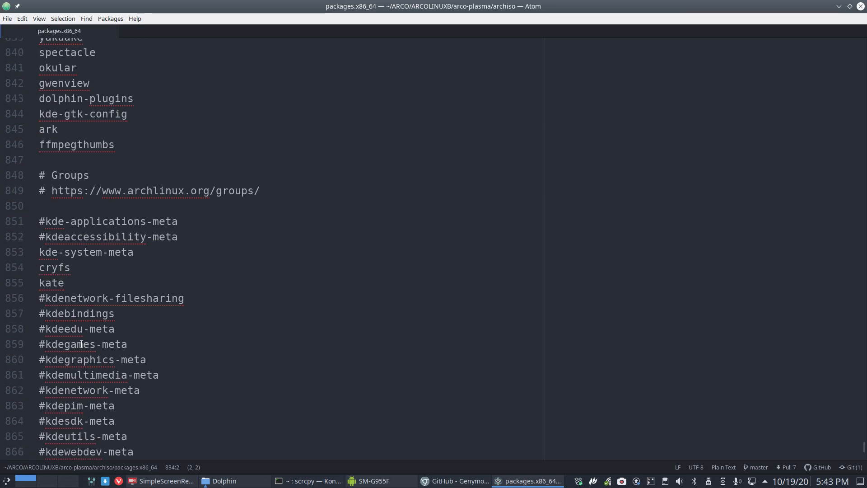
pyautogui.moveTo(861, 5)
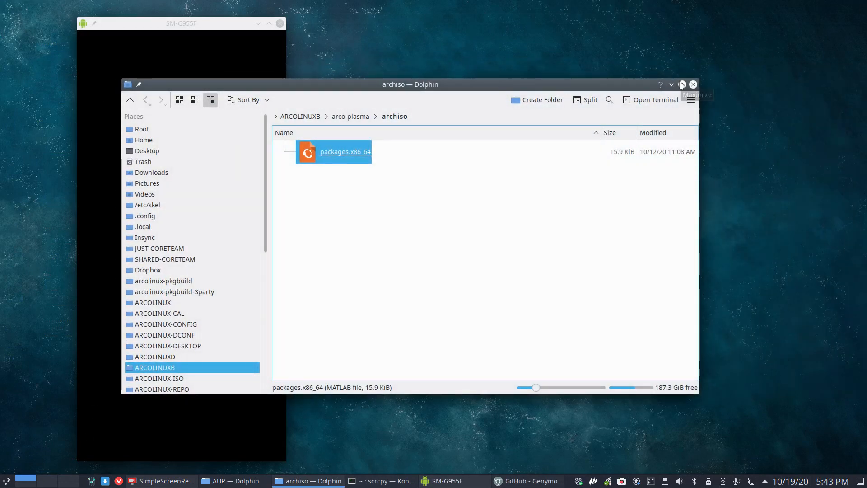
pyautogui.moveTo(681, 84)
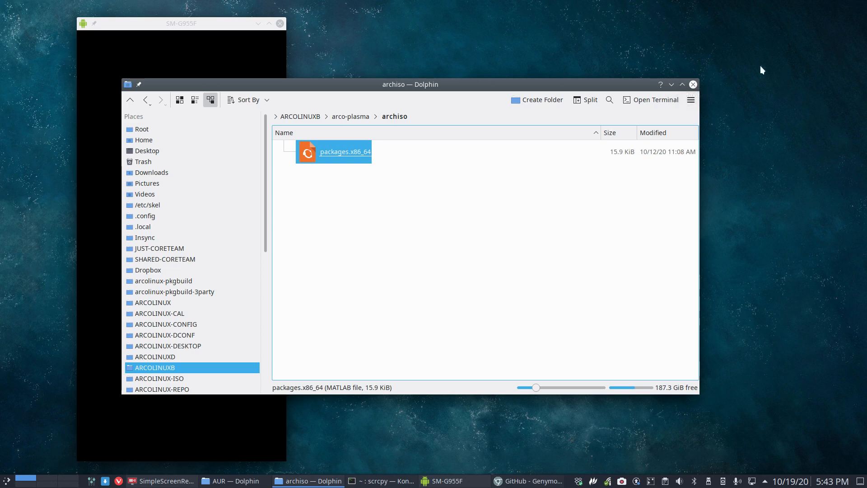
# Close the archiso Dolphin window, leaving the scrcpy phone mirror visible.
pyautogui.click(692, 84)
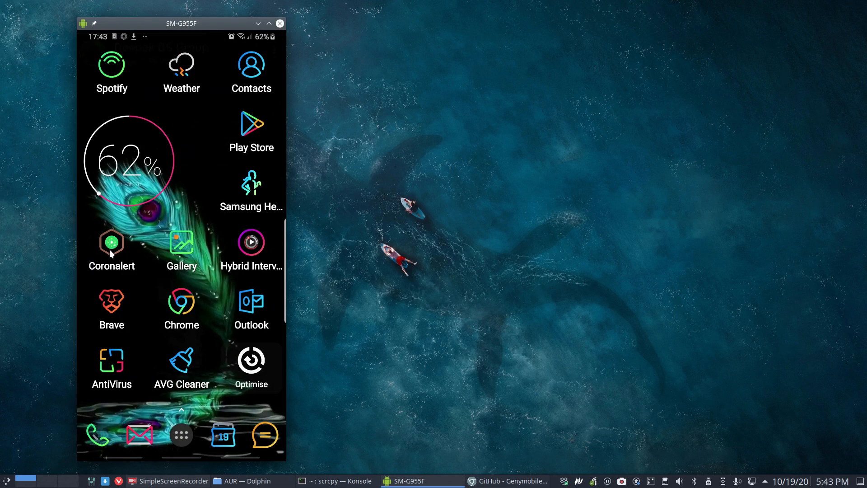
pyautogui.moveTo(176, 172)
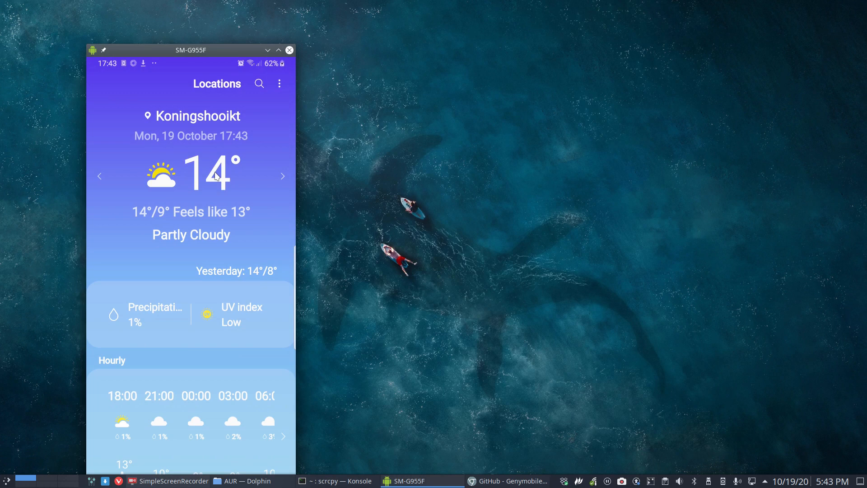
pyautogui.moveTo(175, 97)
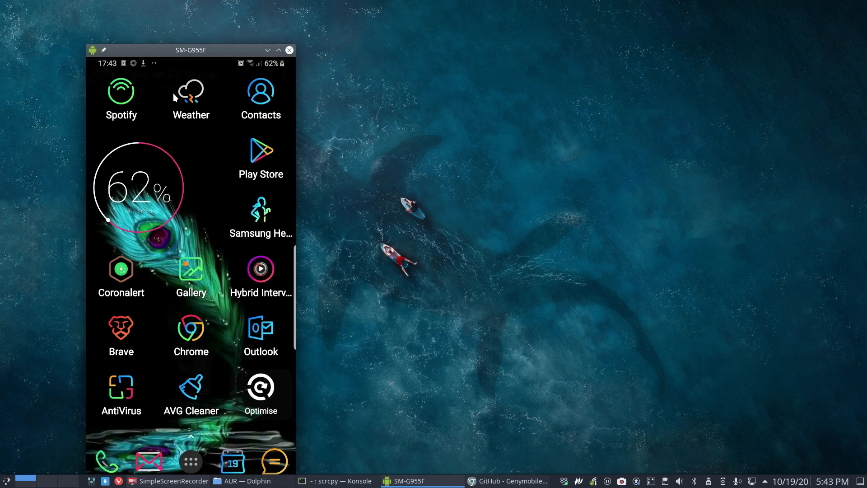
pyautogui.click(261, 386)
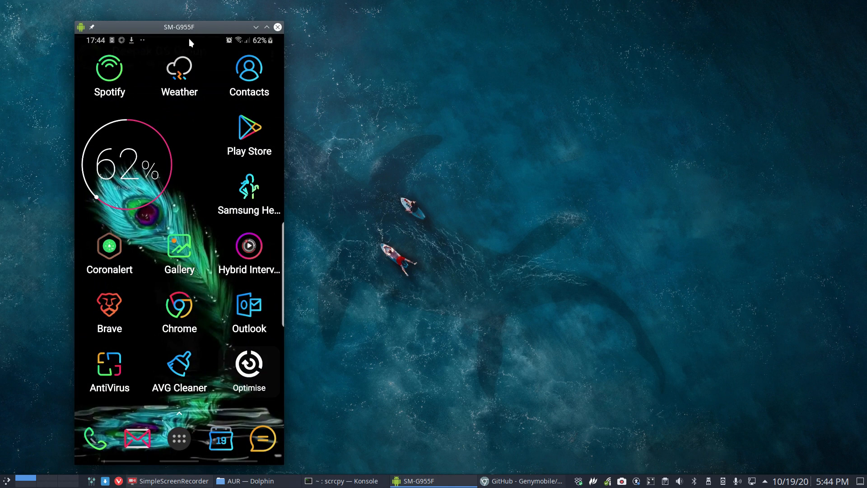
pyautogui.moveTo(178, 34)
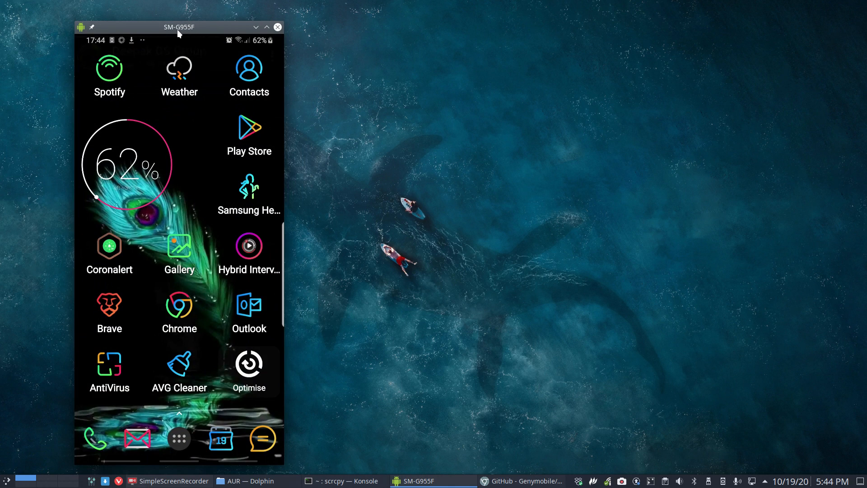
pyautogui.moveTo(187, 37)
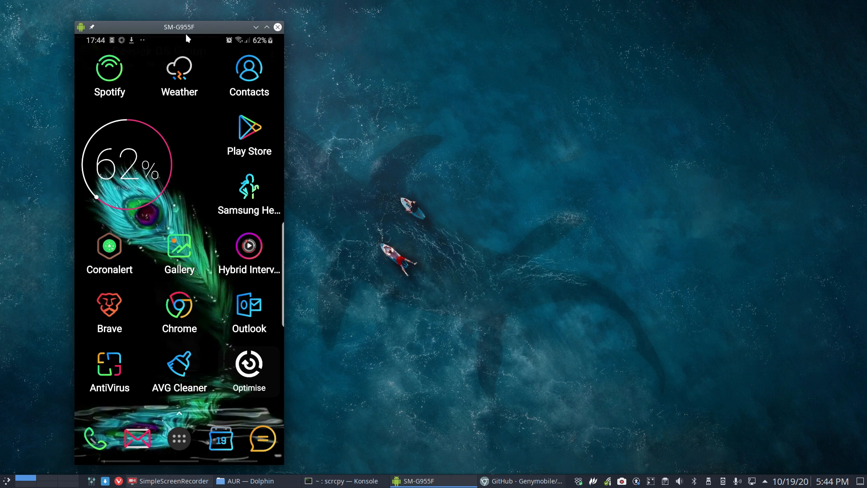